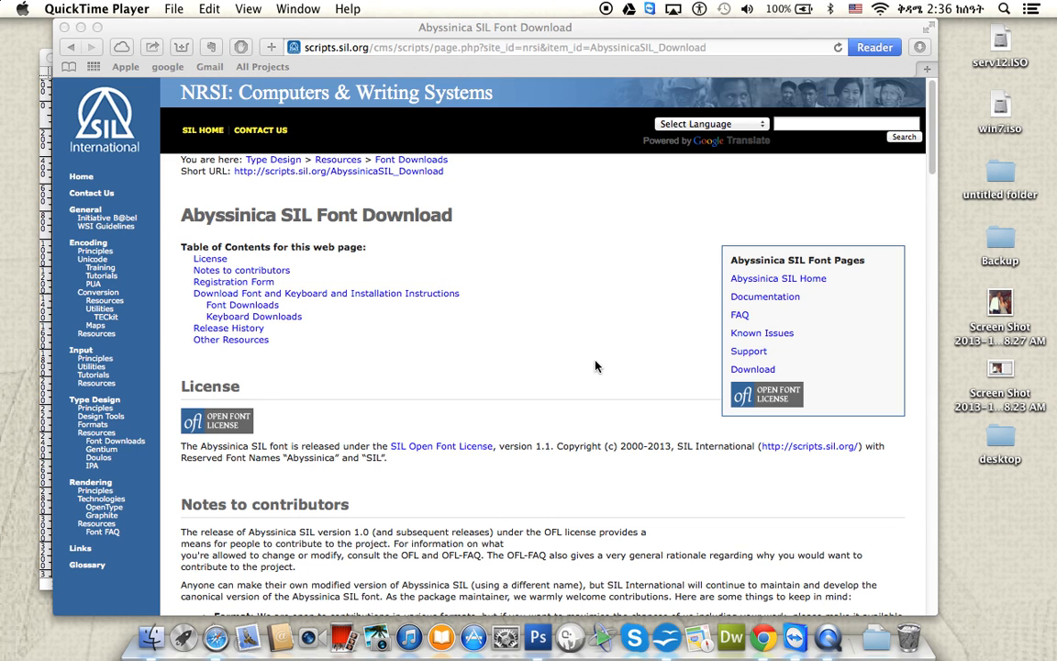
pyautogui.moveTo(462, 278)
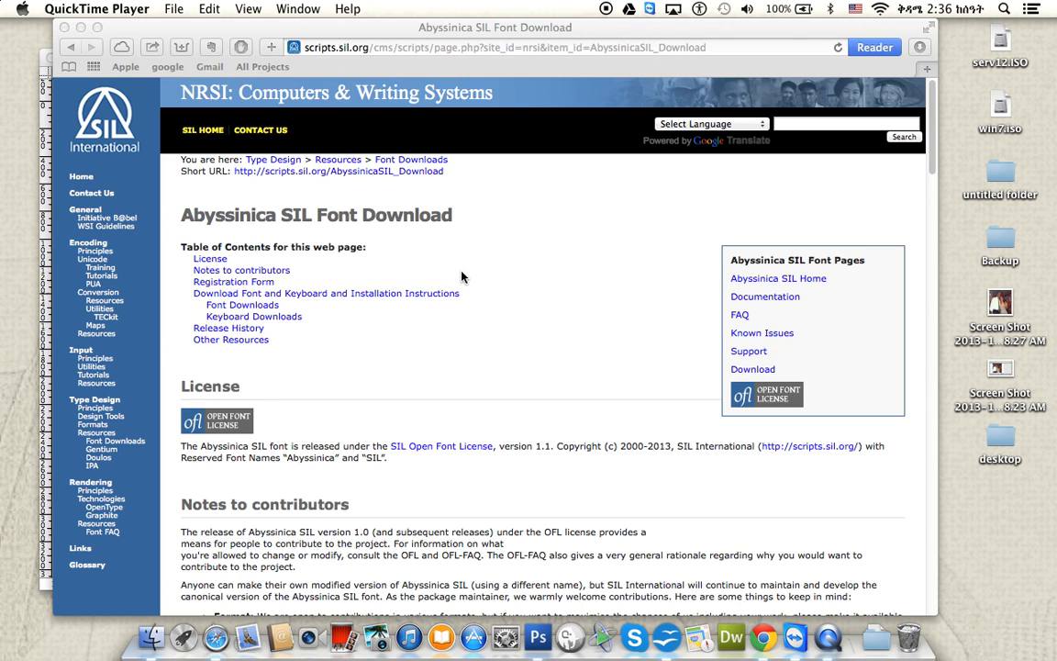
# Scroll the Abyssinica SIL download page to the Mac OS X SIL Ethiopic keyboard download
pyautogui.scroll(-3)
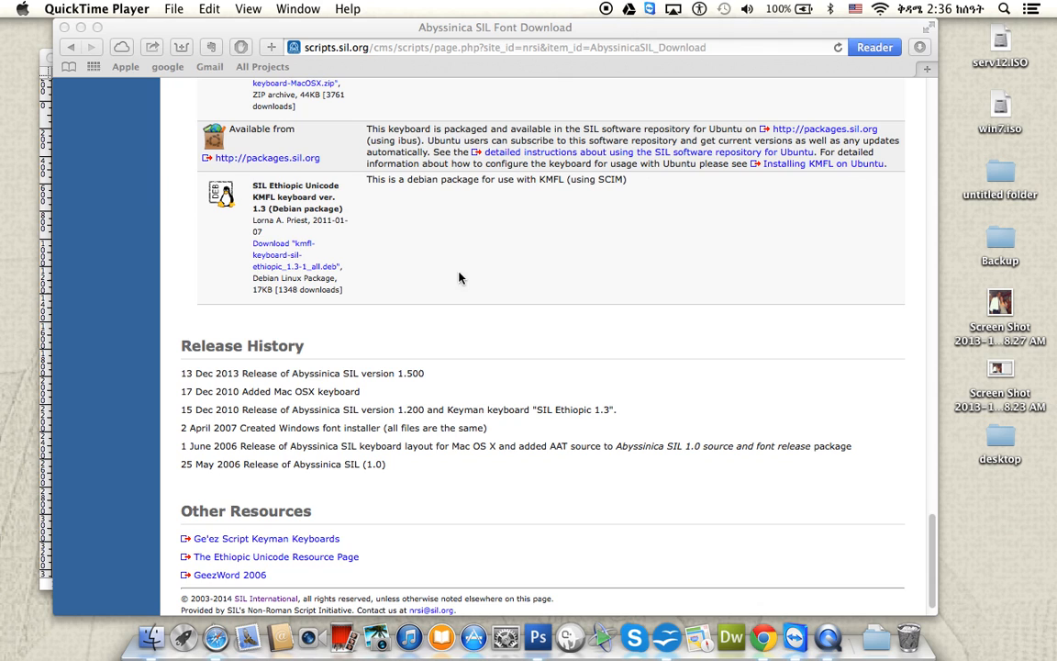
pyautogui.scroll(-3)
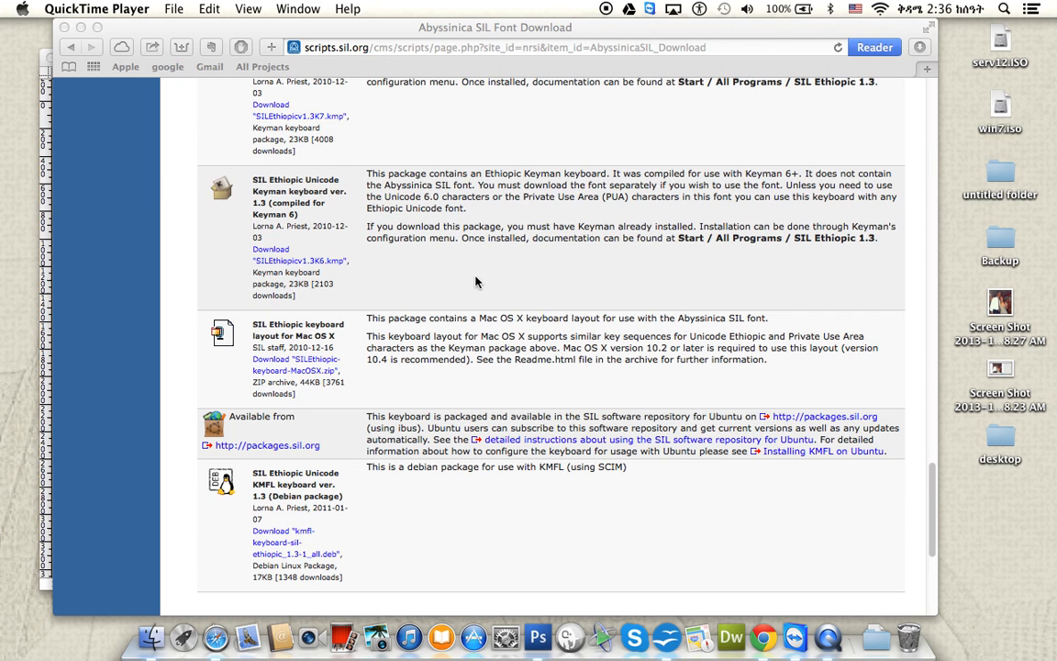
pyautogui.scroll(-3)
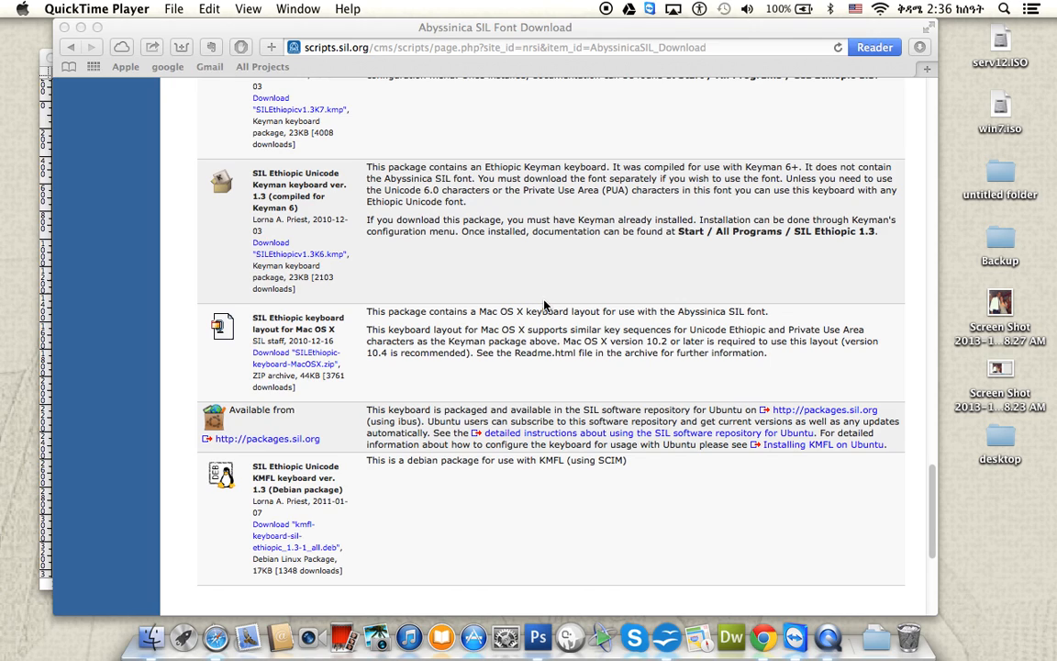
pyautogui.moveTo(288, 357)
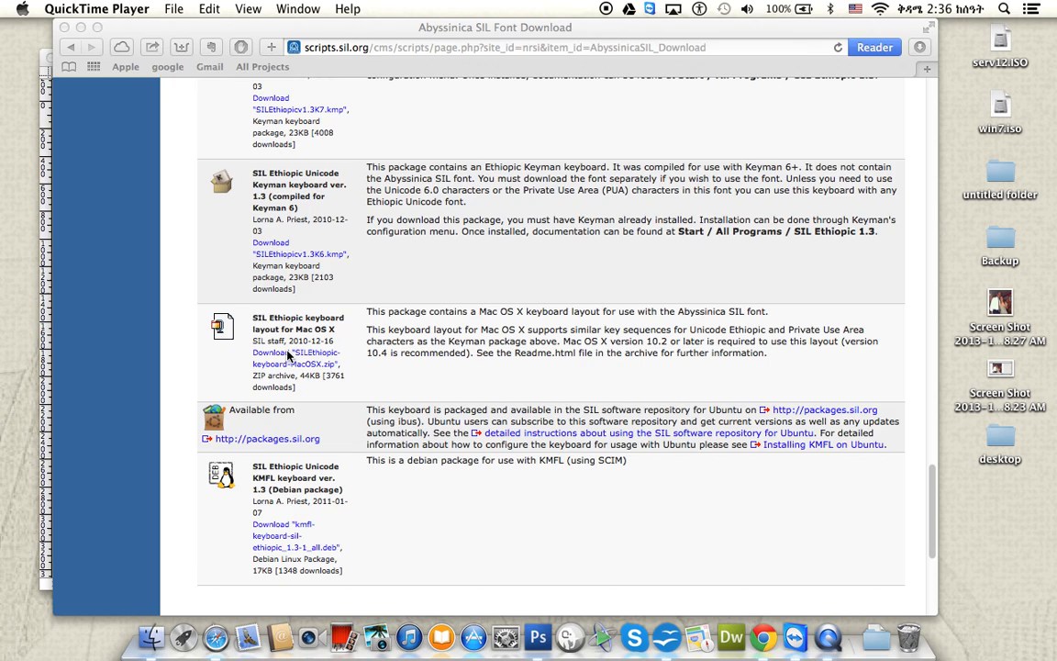
pyautogui.moveTo(361, 278)
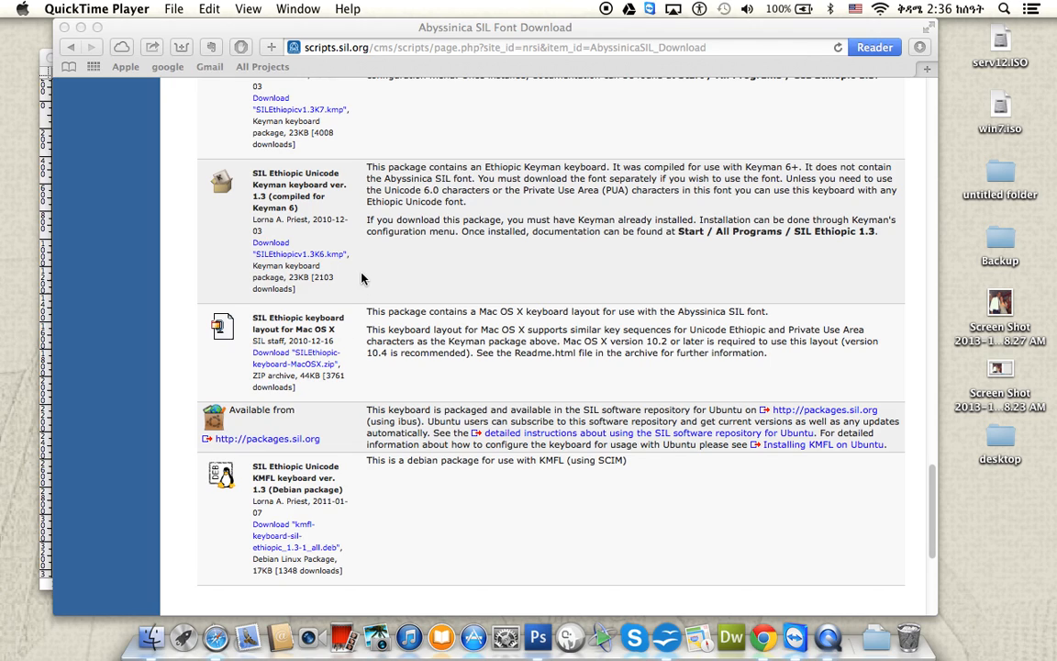
pyautogui.moveTo(367, 278)
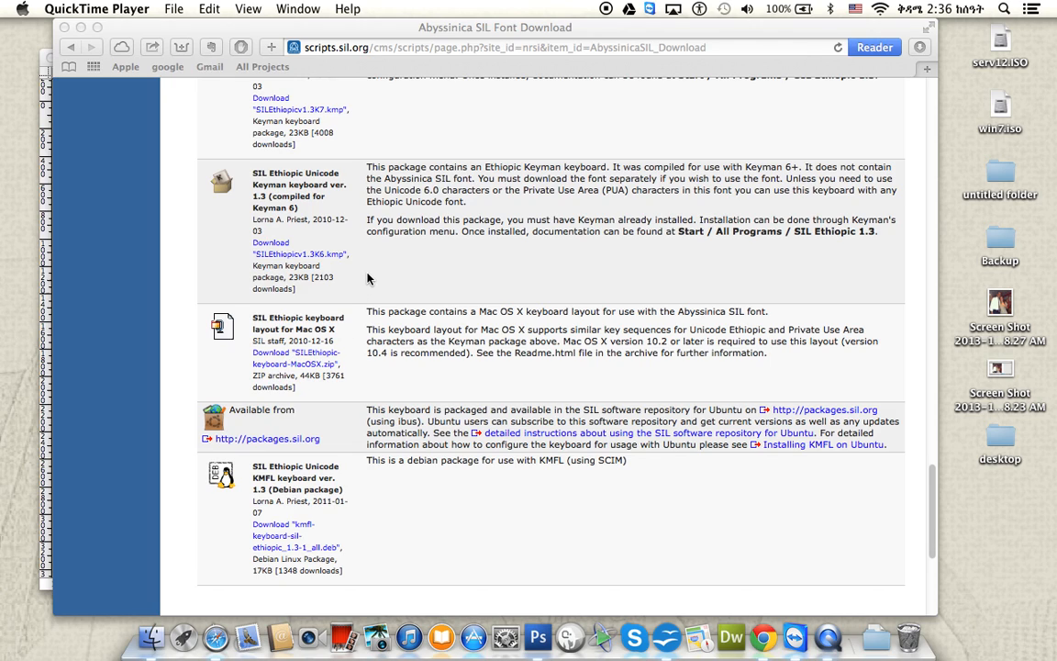
pyautogui.moveTo(844, 438)
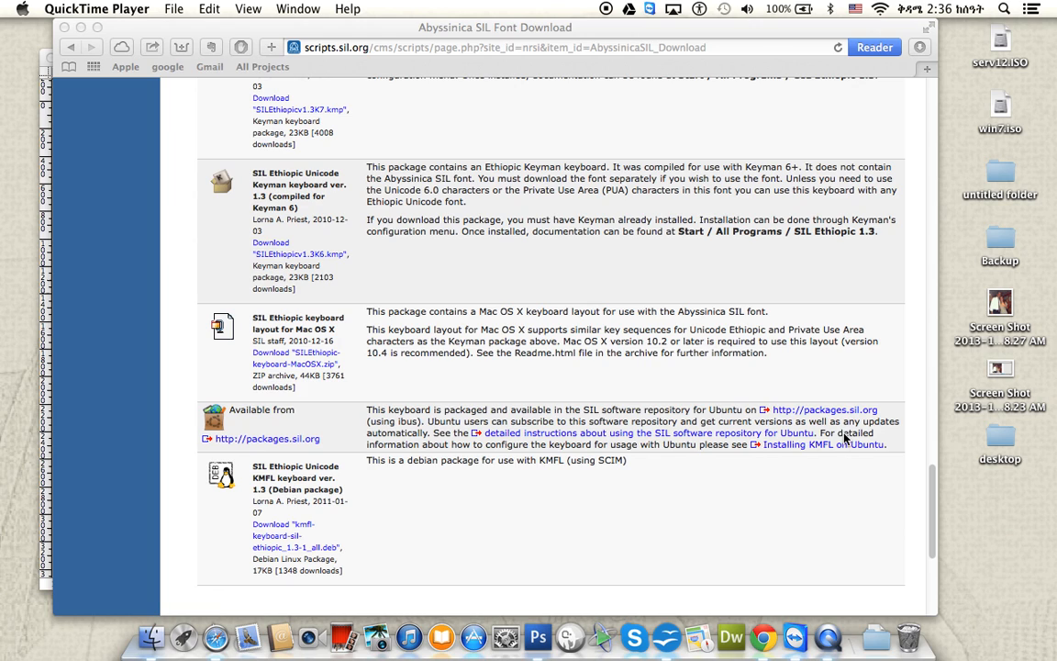
pyautogui.moveTo(359, 334)
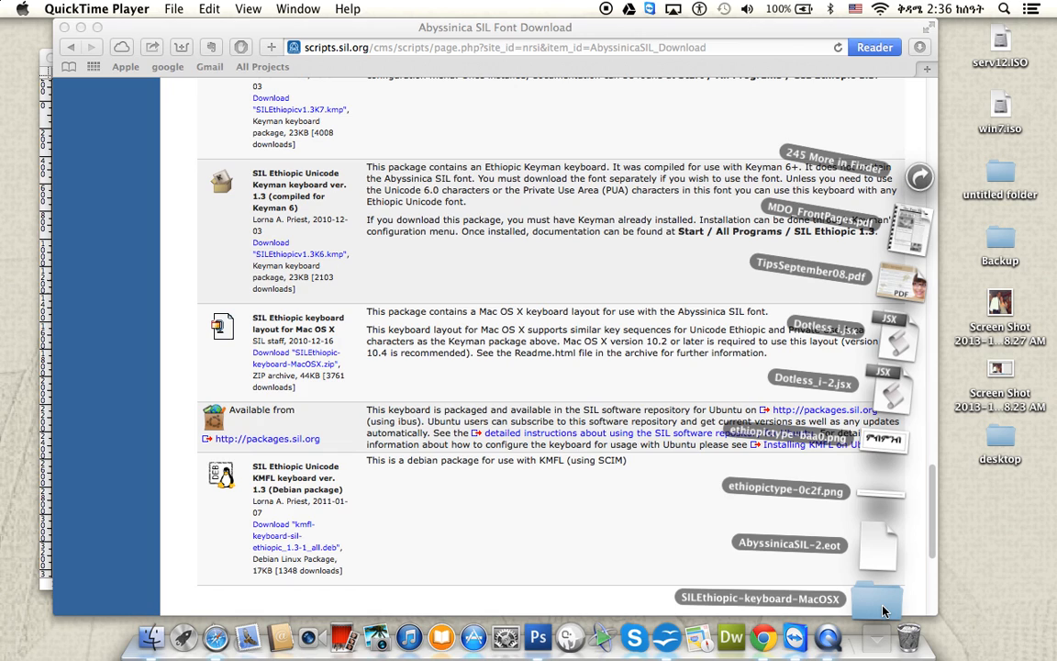
pyautogui.moveTo(512, 280)
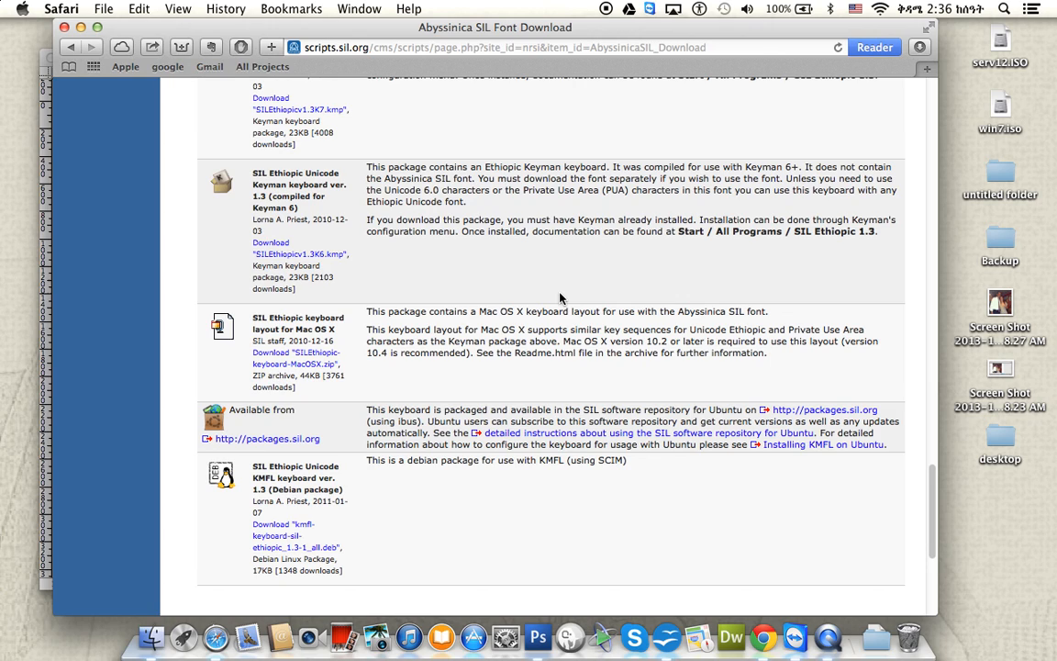
pyautogui.moveTo(307, 77)
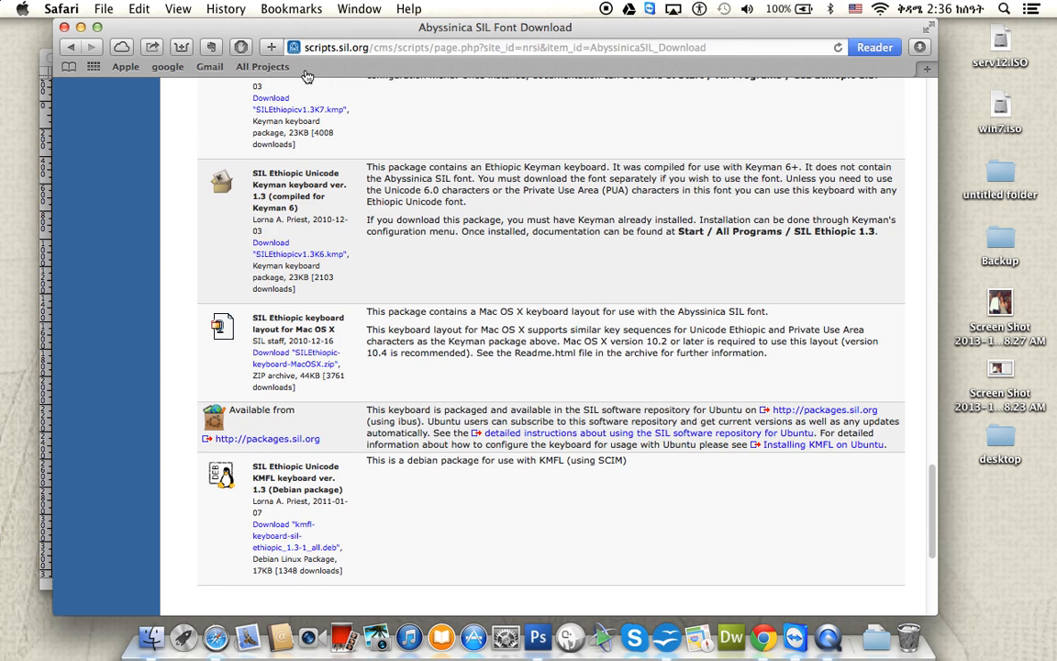
pyautogui.moveTo(216, 635)
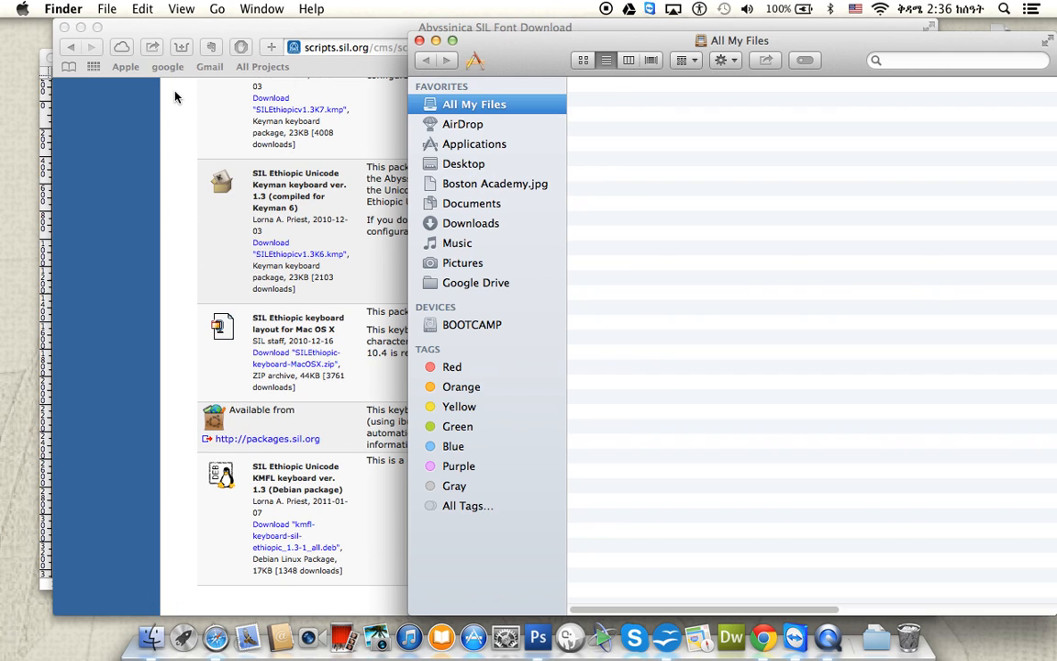
# Show the computer's top level in Finder with Go > Computer
pyautogui.click(217, 8)
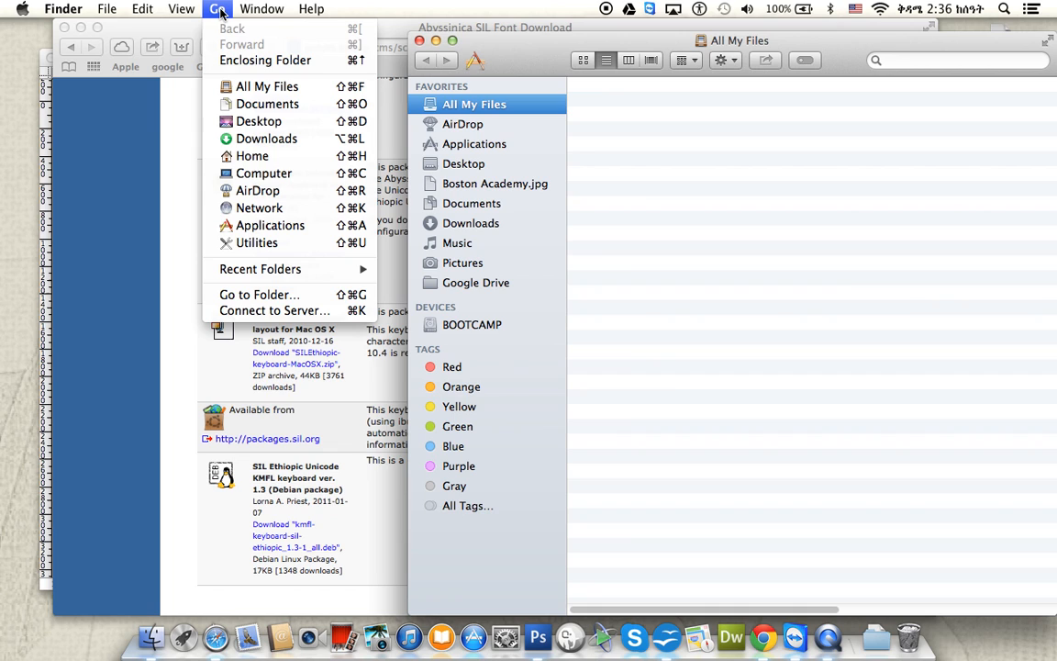
pyautogui.moveTo(264, 174)
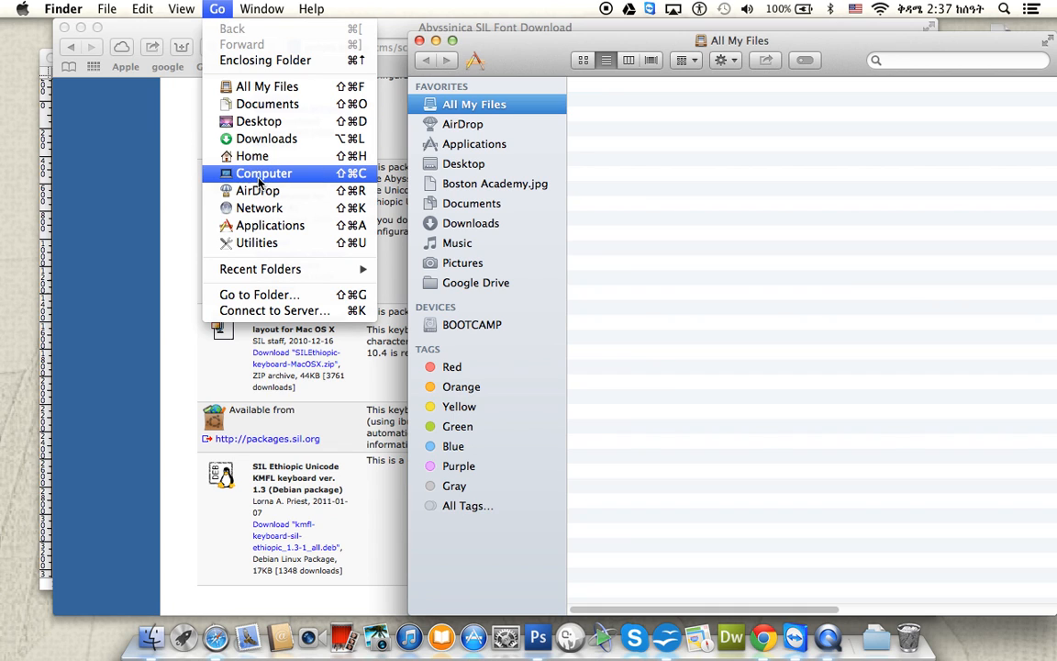
pyautogui.click(264, 173)
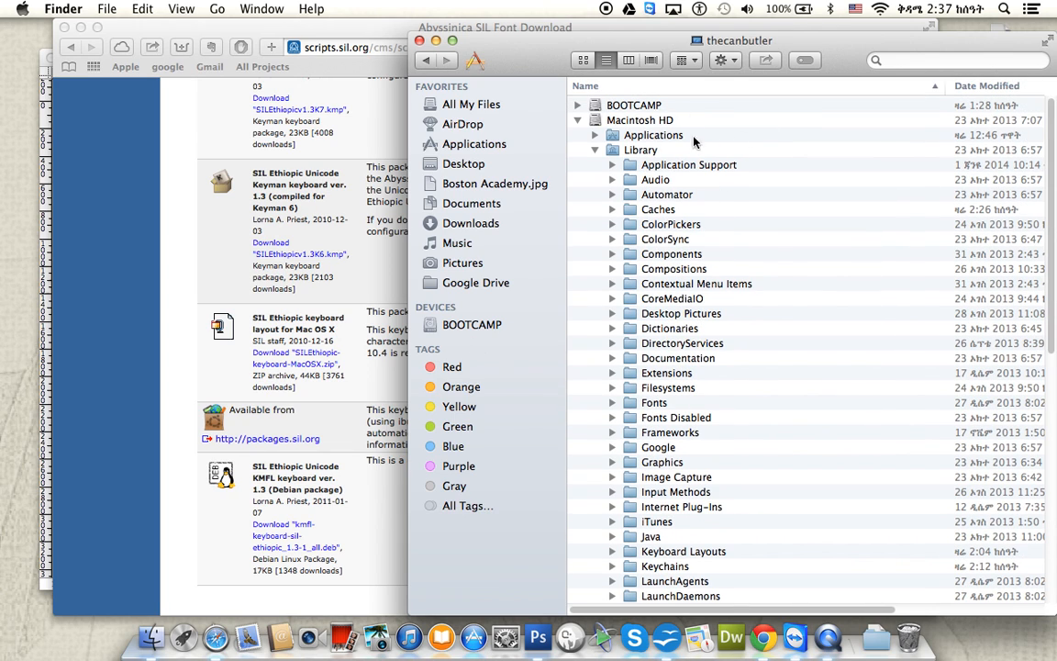
pyautogui.moveTo(612, 159)
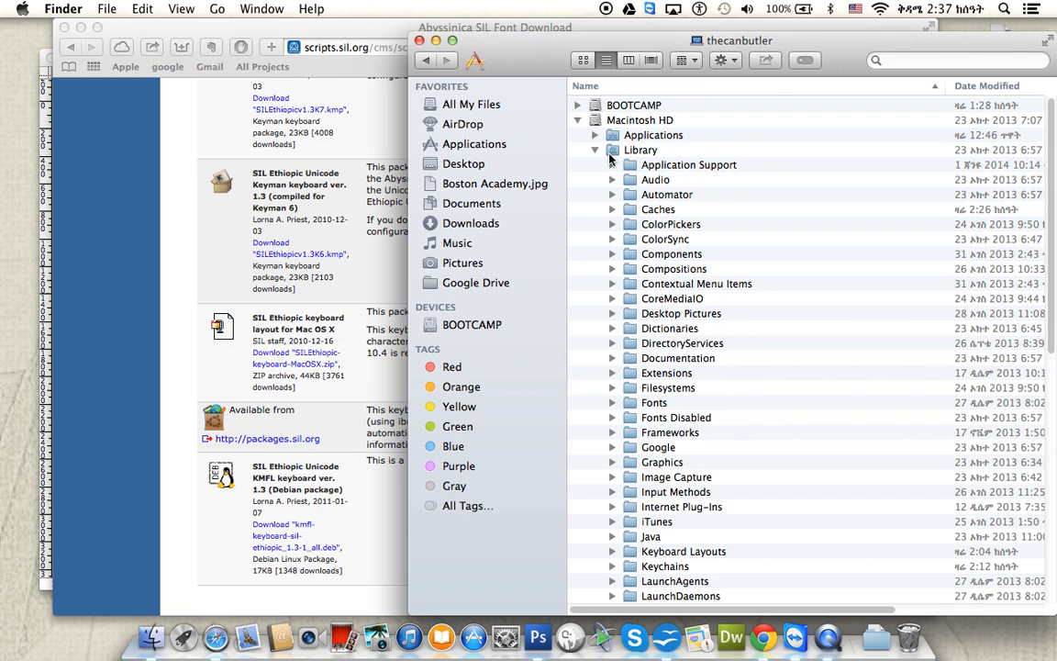
pyautogui.moveTo(676, 266)
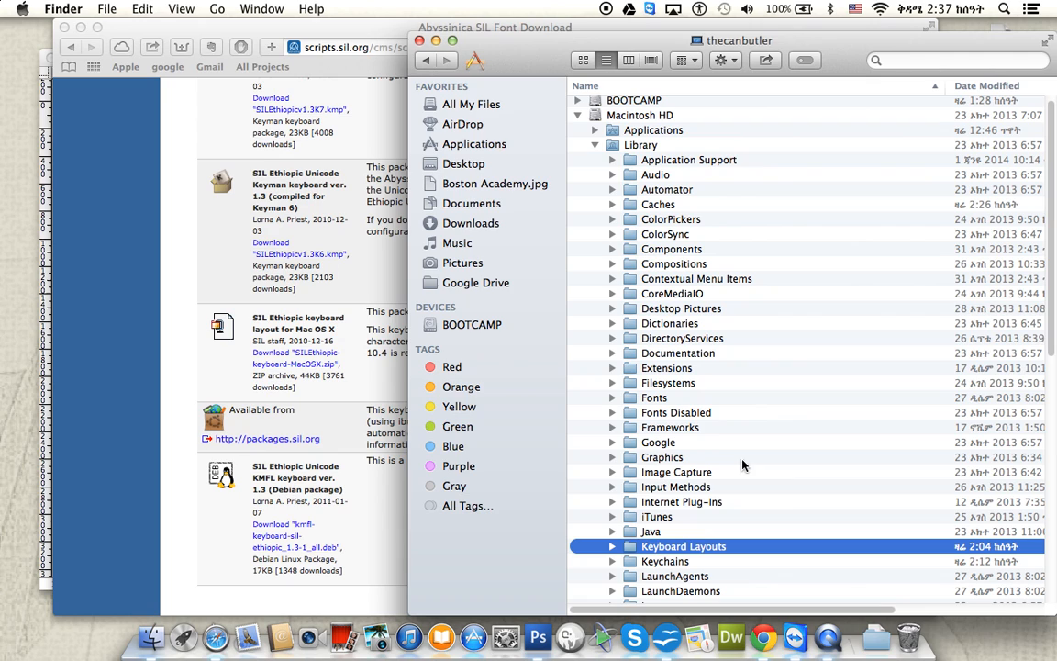
# Check Keyboard Layouts holds SILEthiopic.keylayout and SILEthiopic.icns, then collapse the folder
pyautogui.click(612, 546)
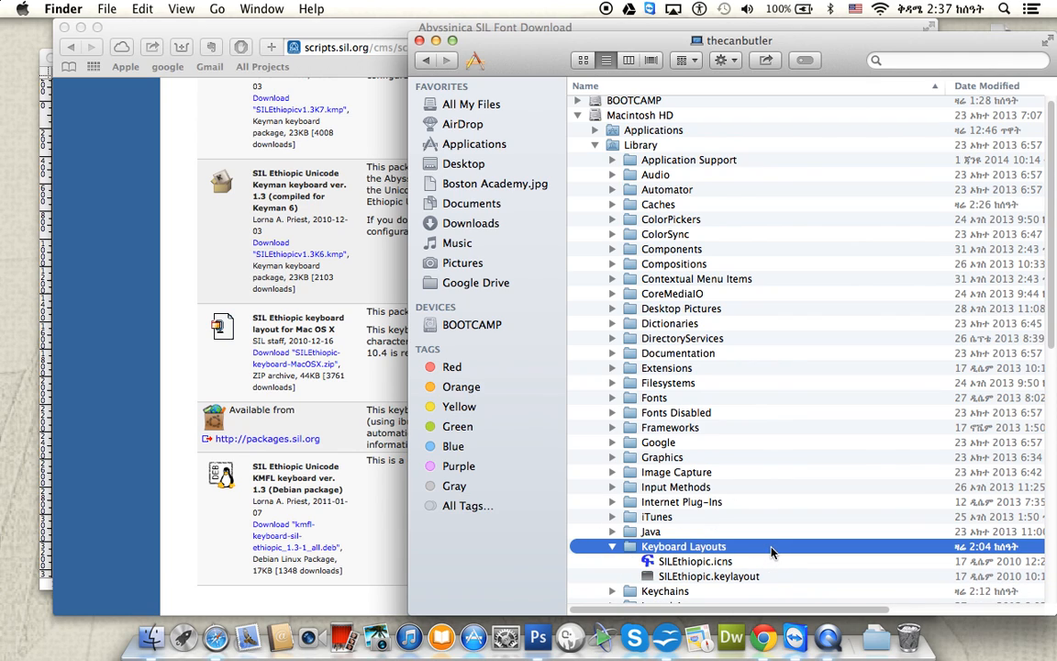
pyautogui.scroll(-3)
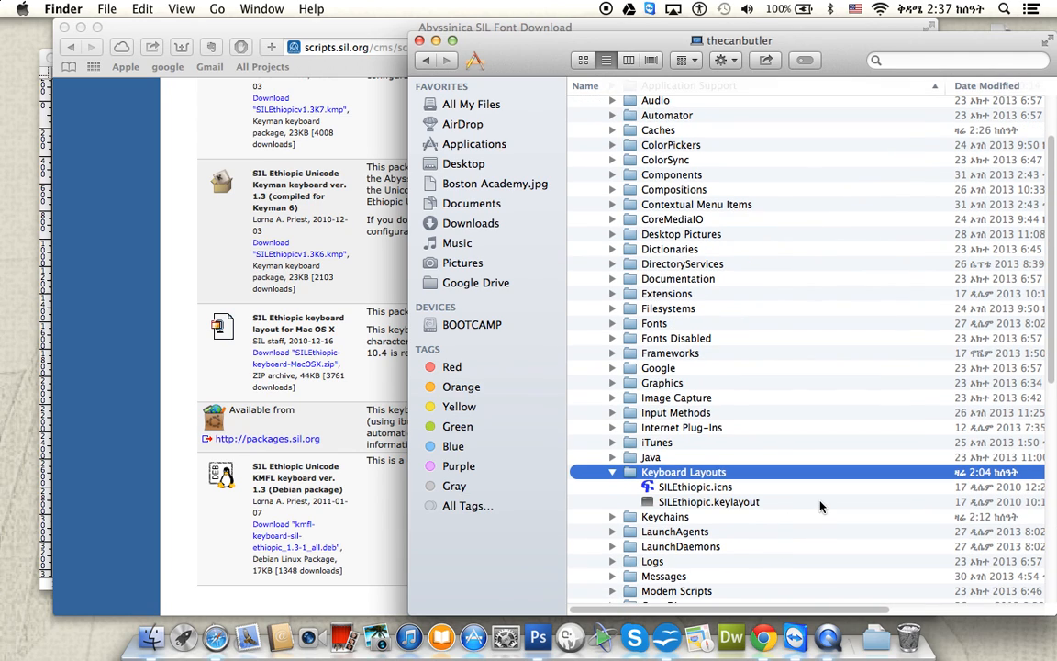
pyautogui.moveTo(768, 483)
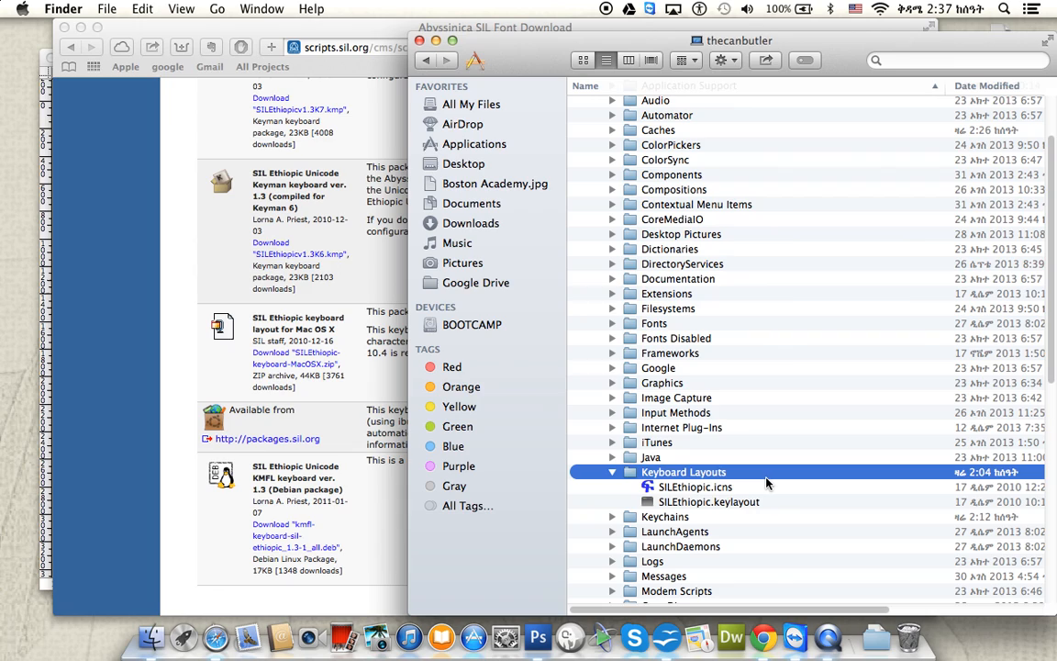
pyautogui.moveTo(679, 482)
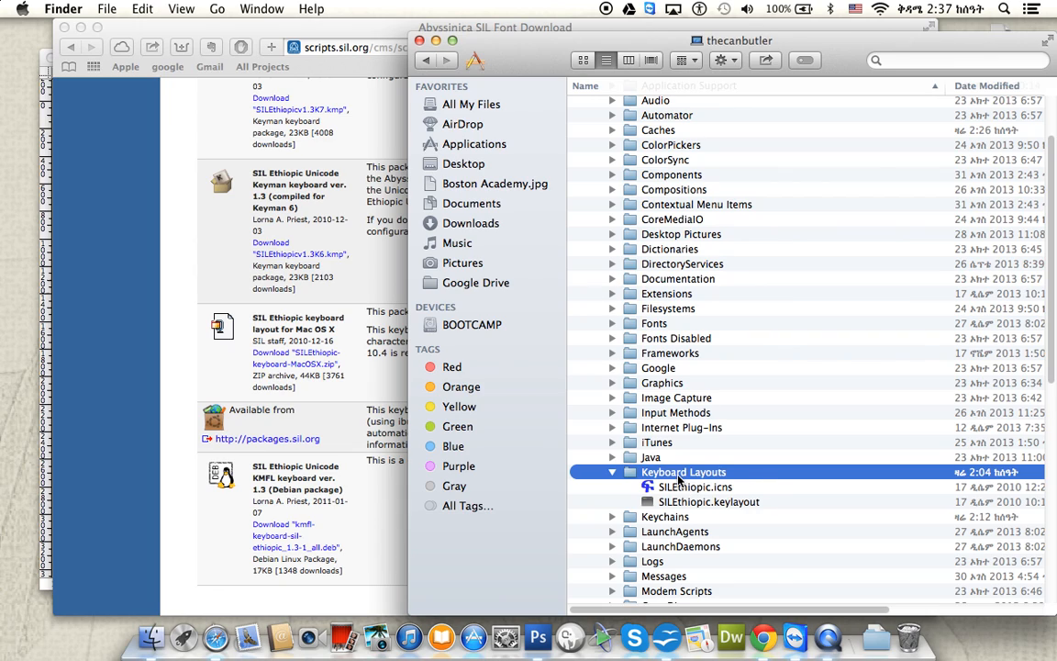
pyautogui.moveTo(727, 502)
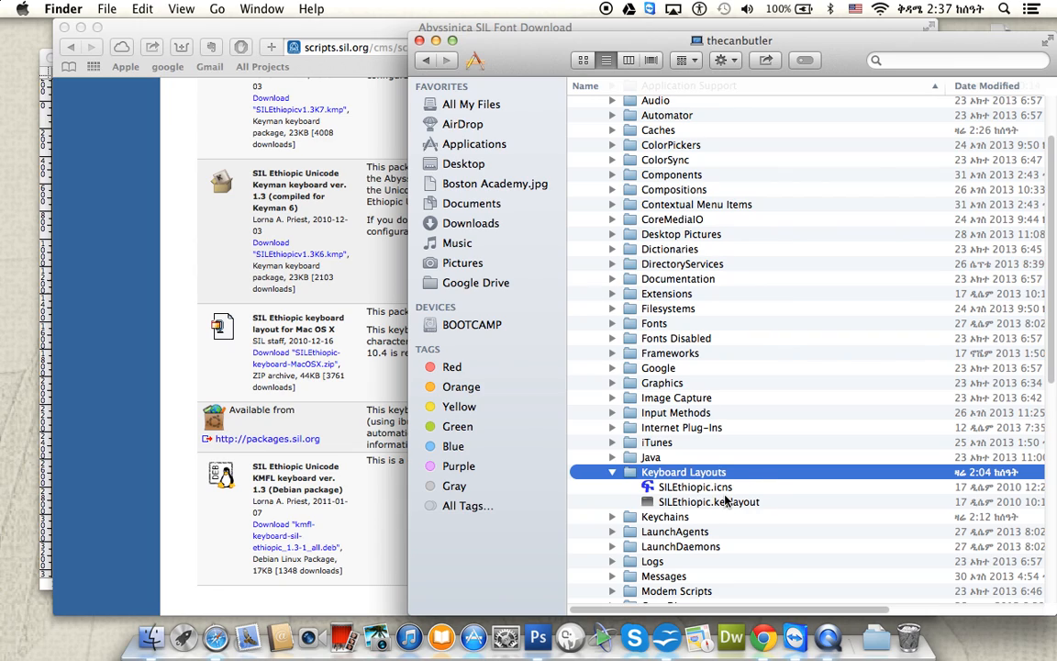
pyautogui.moveTo(371, 368)
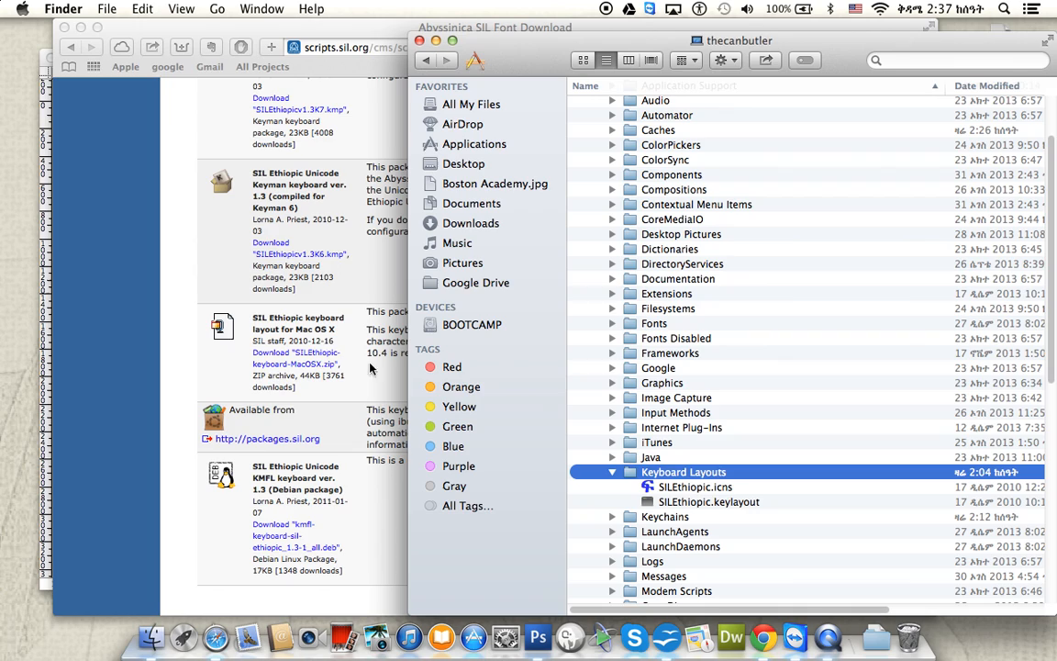
pyautogui.moveTo(678, 496)
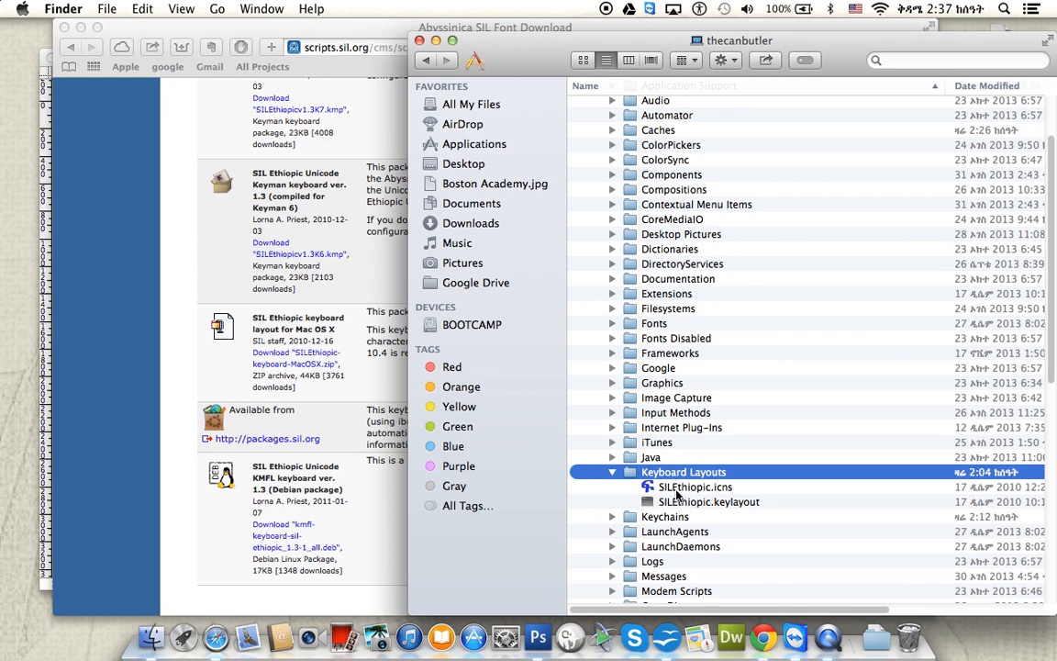
pyautogui.moveTo(681, 495)
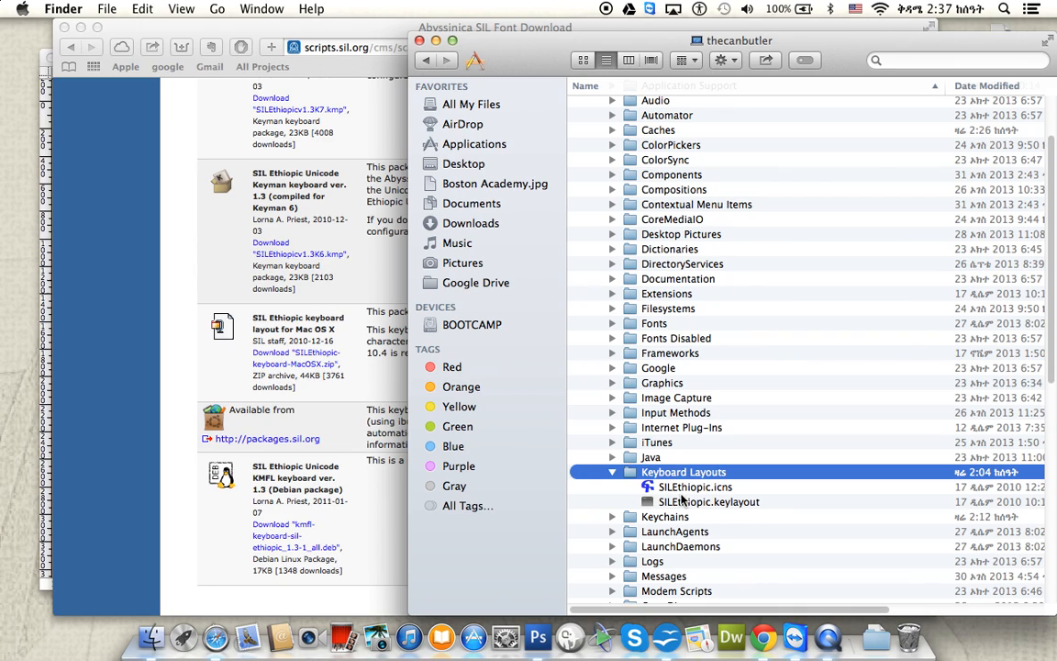
pyautogui.moveTo(729, 501)
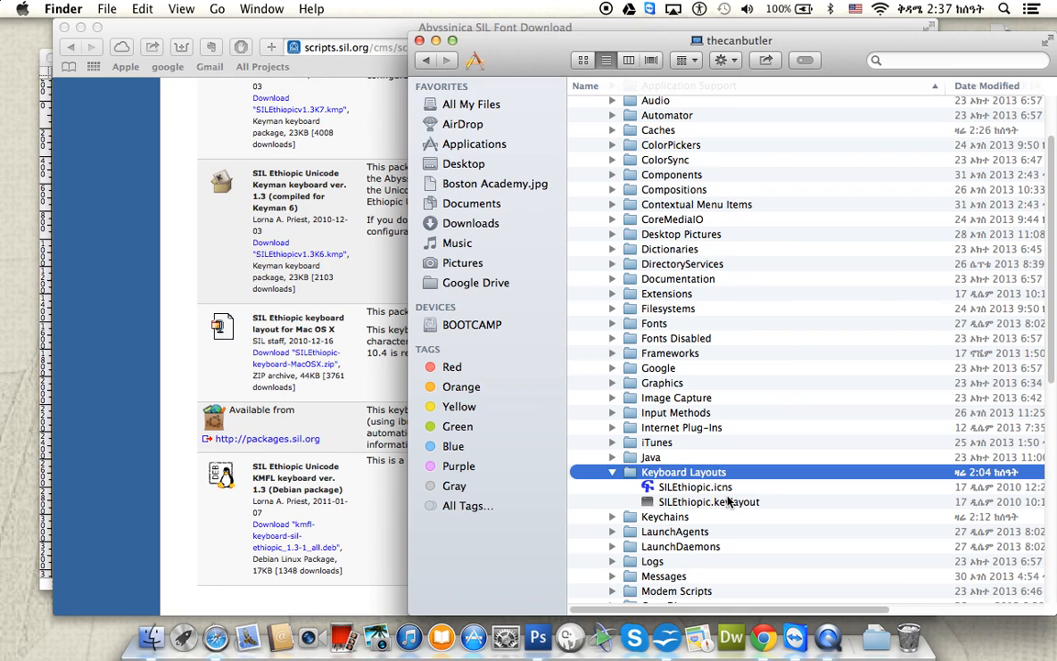
pyautogui.moveTo(728, 517)
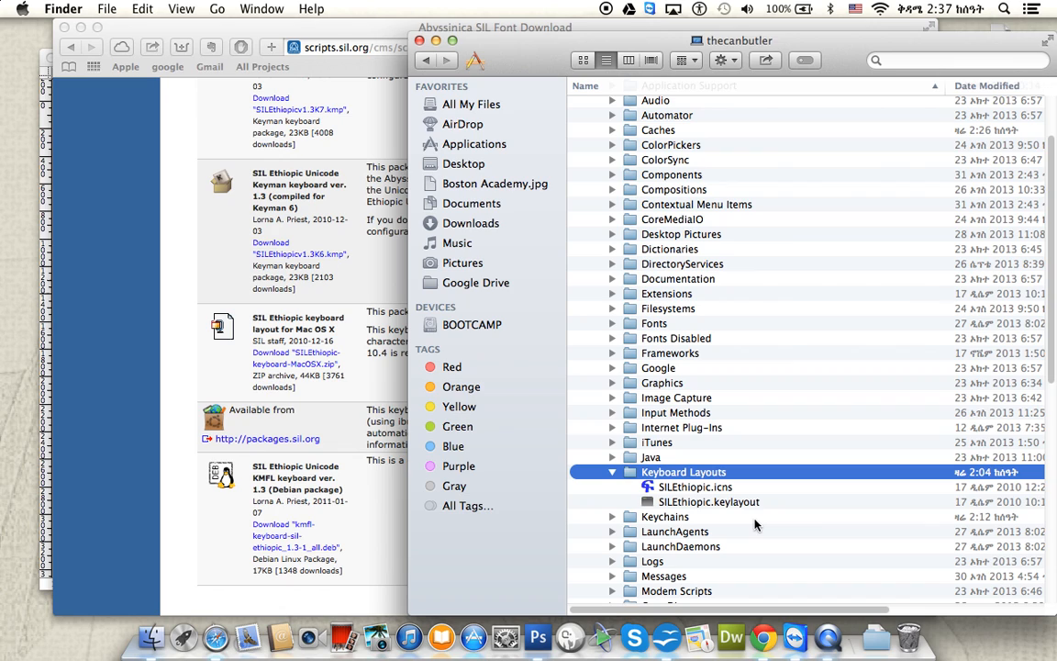
pyautogui.click(612, 472)
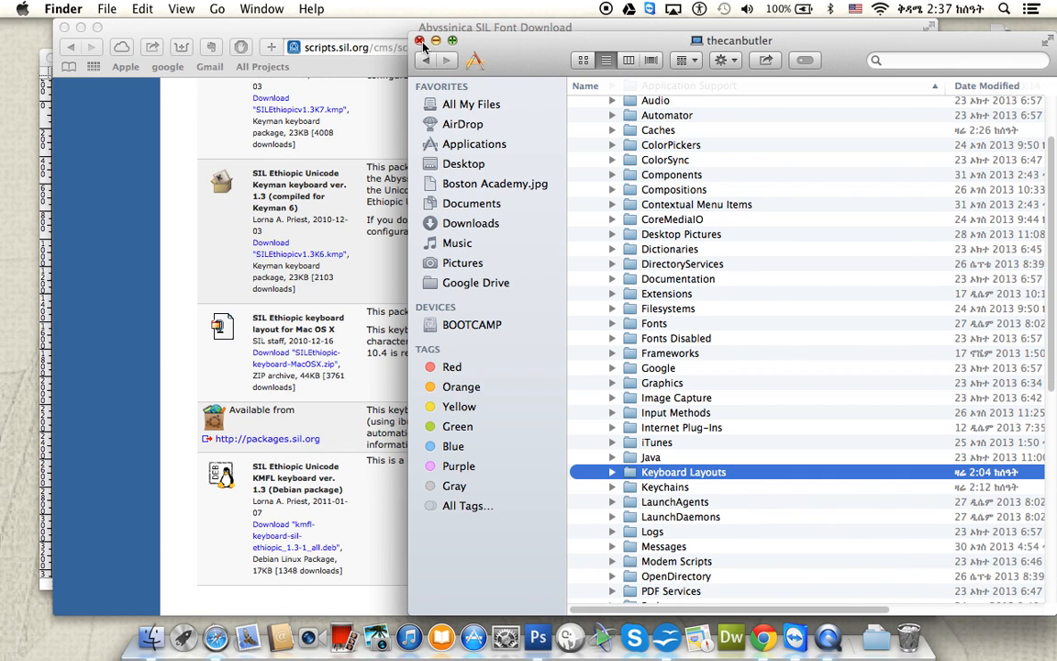
# Close Finder and open the add-source list in Keyboard preferences' Input Sources
pyautogui.click(421, 40)
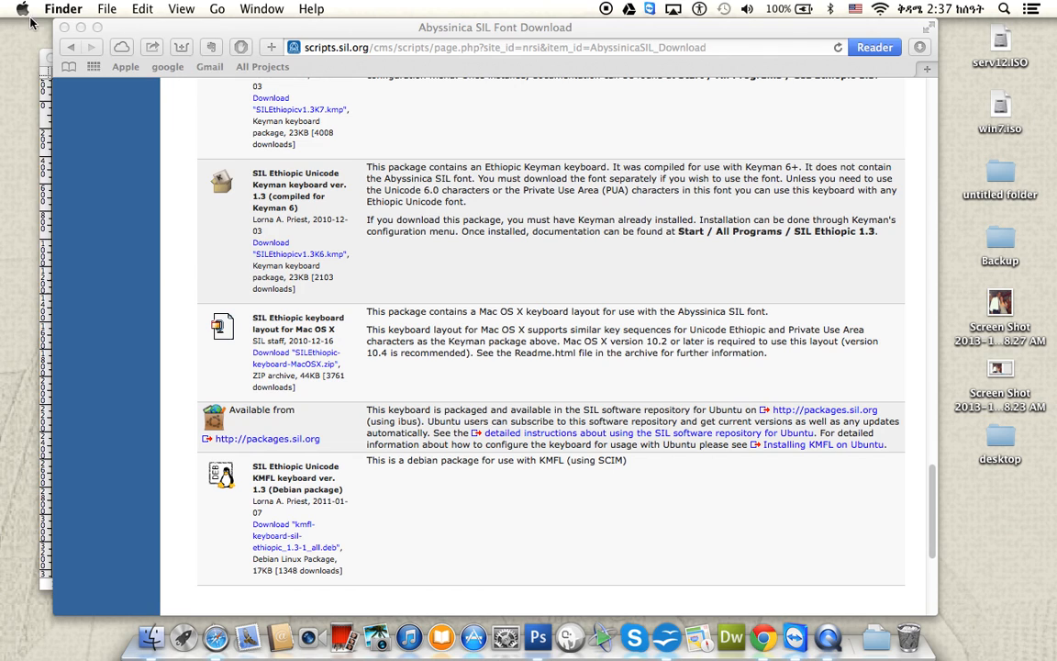
pyautogui.click(22, 9)
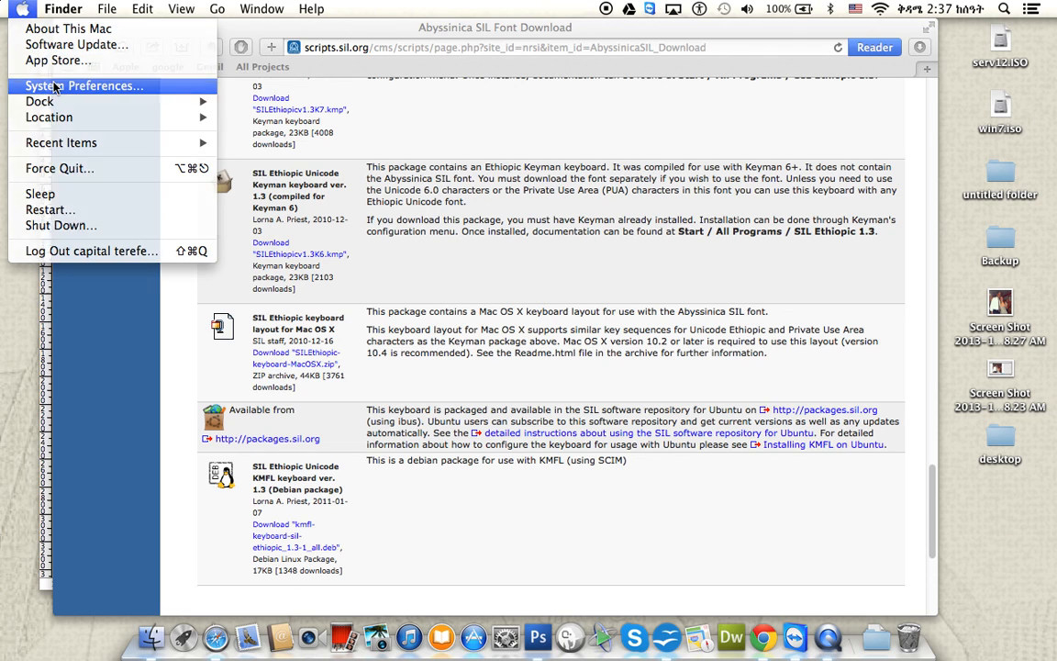
pyautogui.click(84, 85)
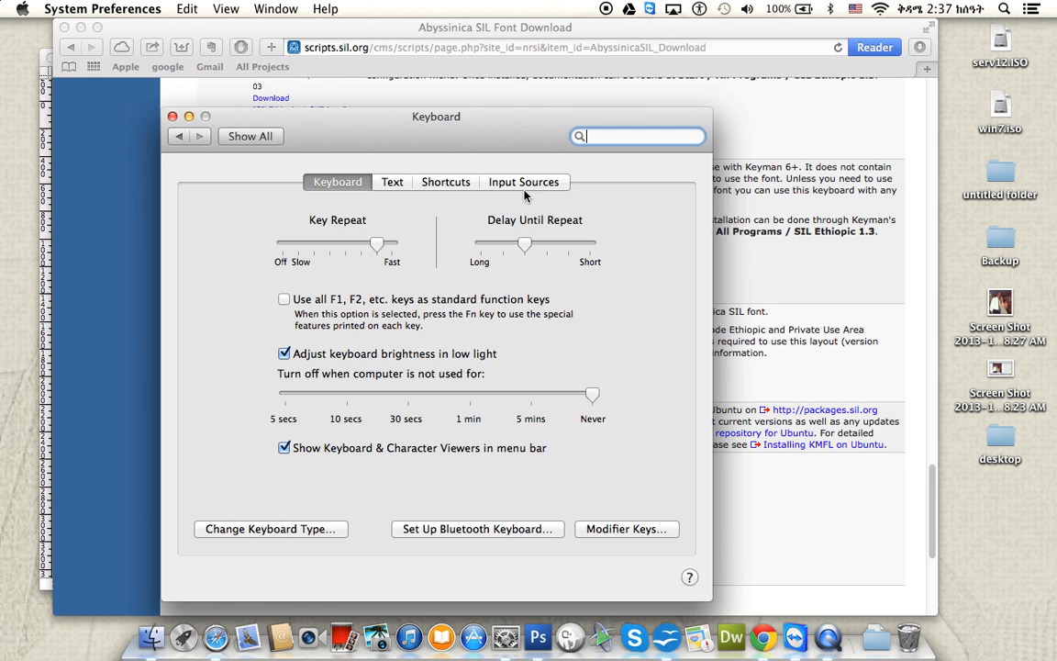
pyautogui.click(523, 180)
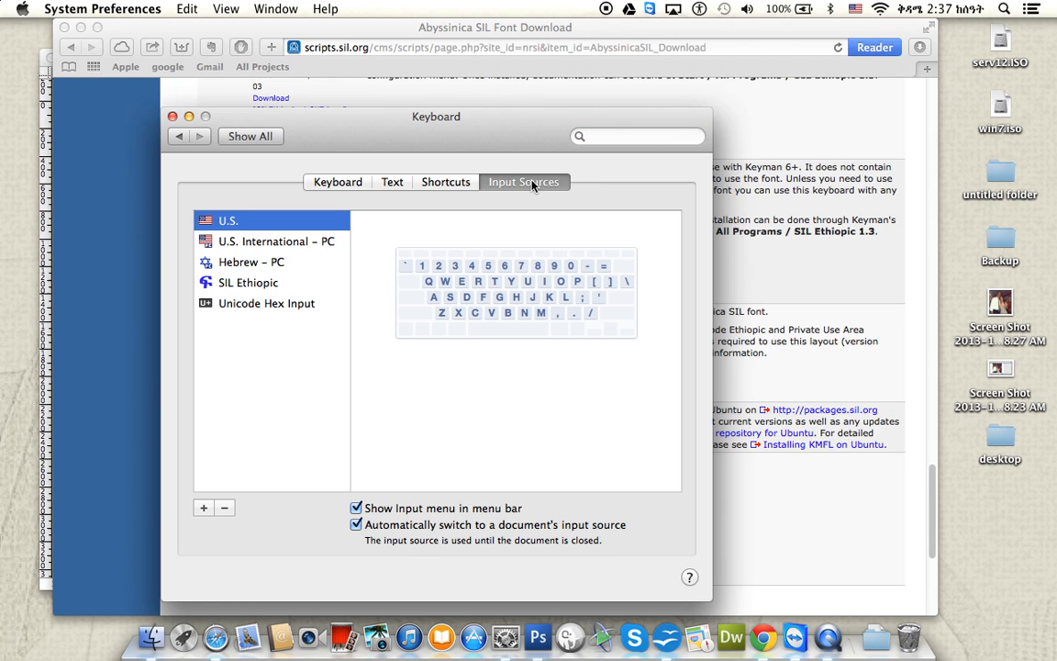
pyautogui.moveTo(262, 215)
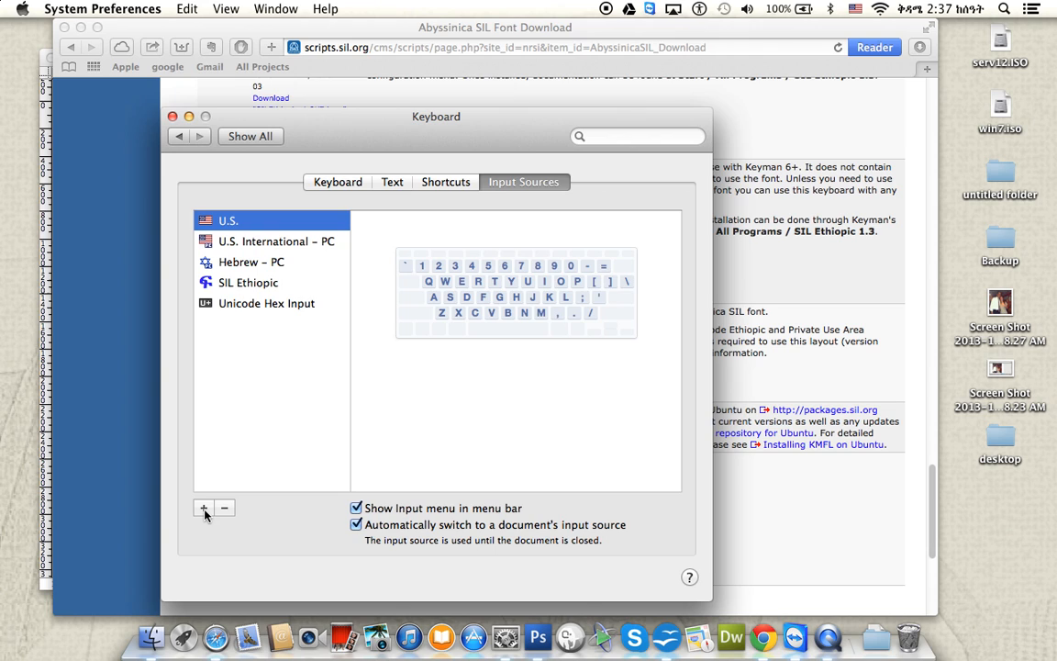
pyautogui.click(204, 508)
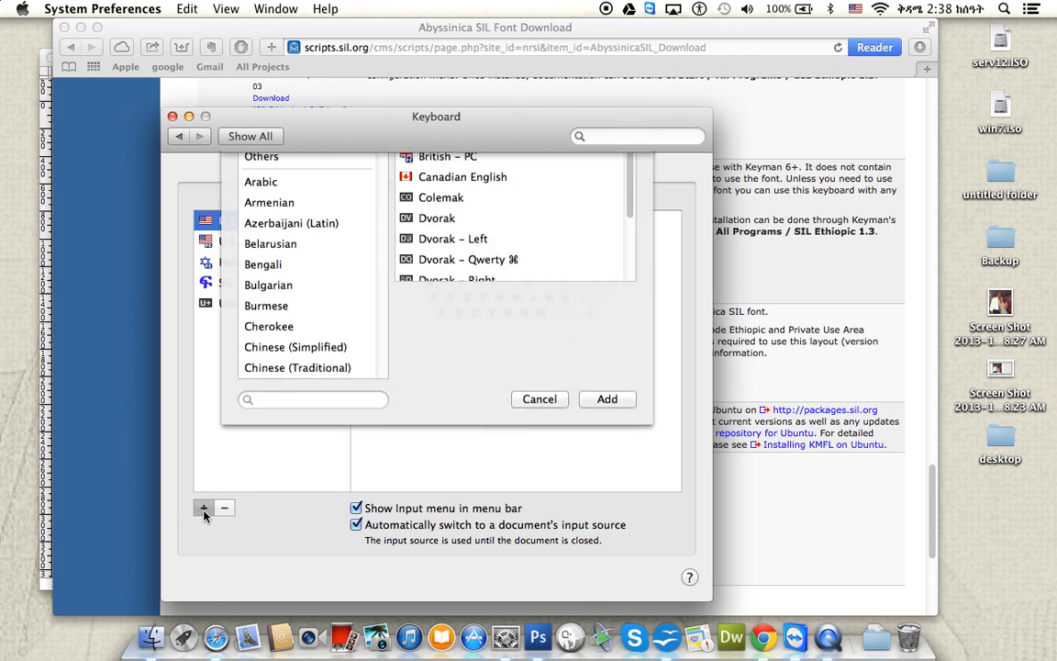
# Browse the Others category, showing SIL Ethiopic and Unicode Hex Input
pyautogui.click(203, 507)
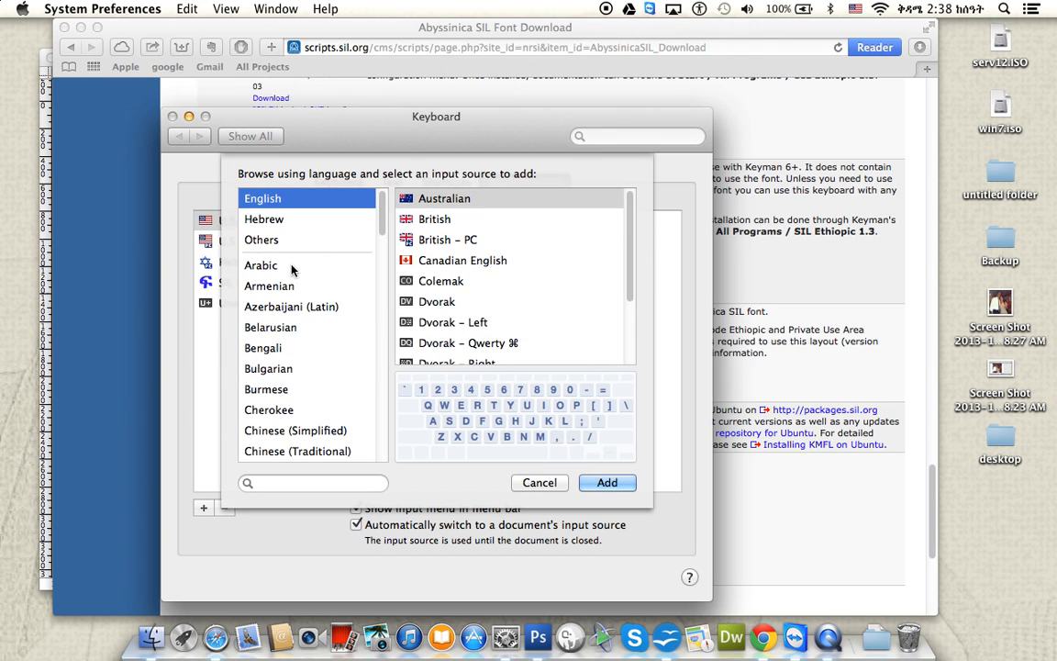
pyautogui.click(262, 240)
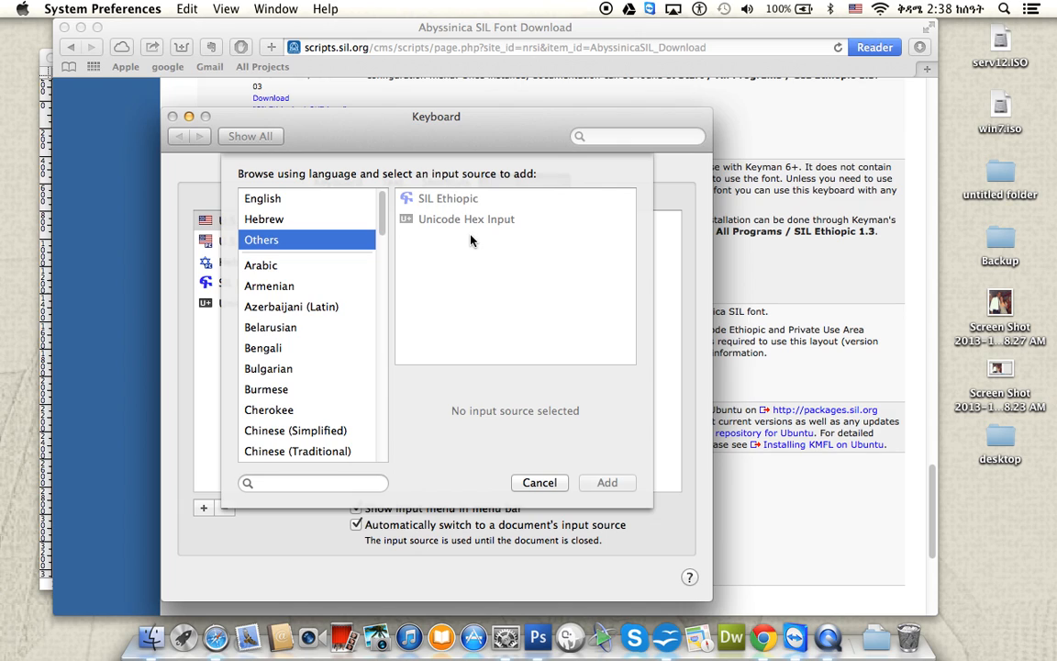
pyautogui.moveTo(463, 214)
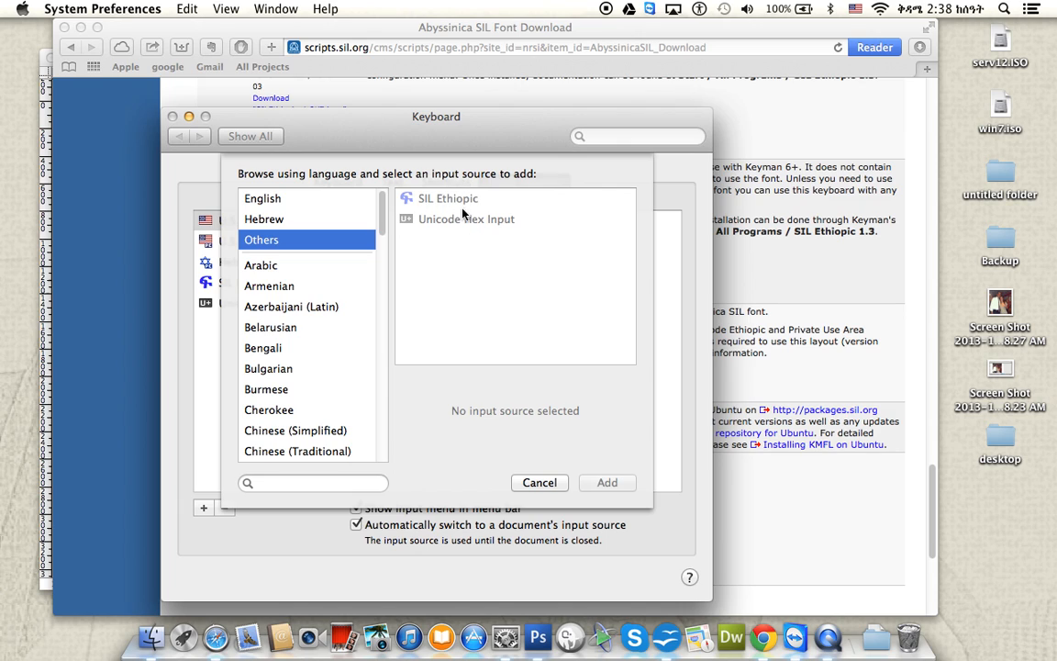
pyautogui.moveTo(452, 248)
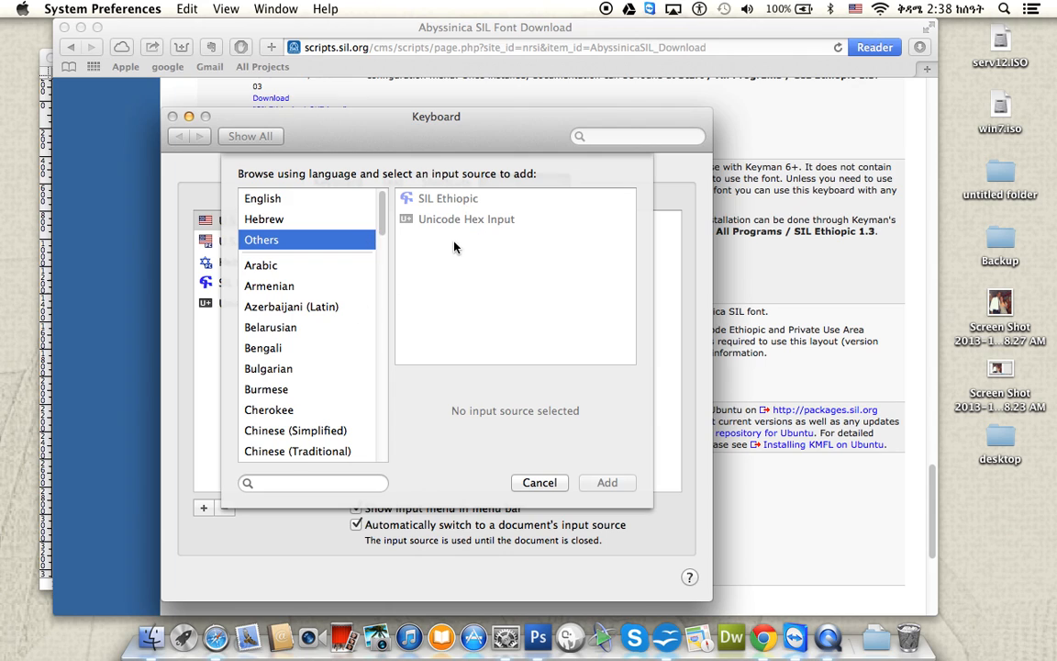
pyautogui.moveTo(571, 476)
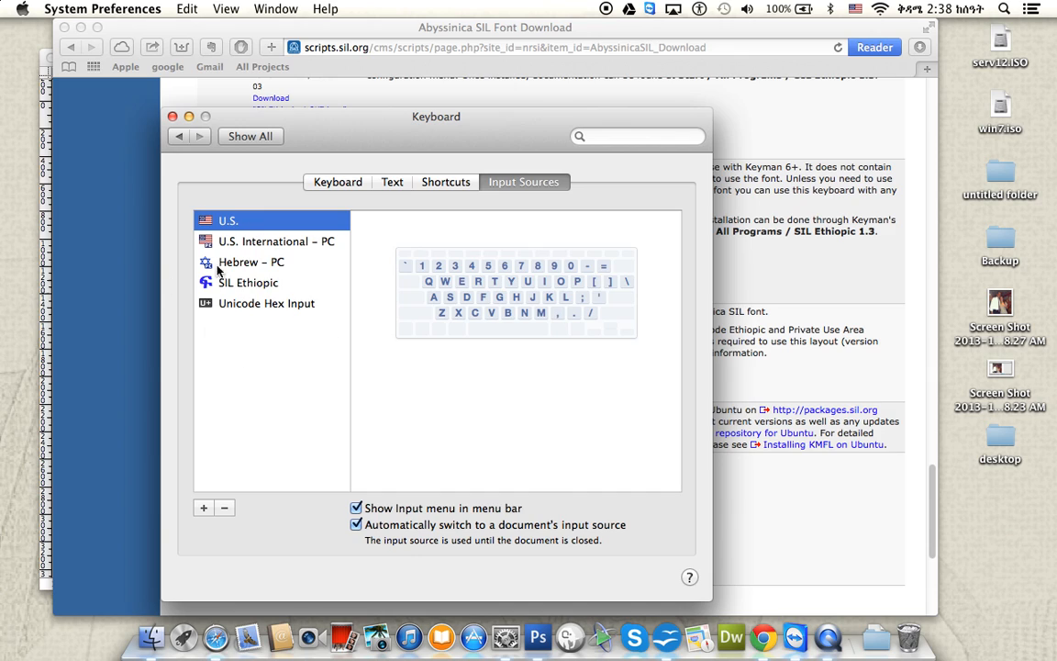
pyautogui.moveTo(315, 278)
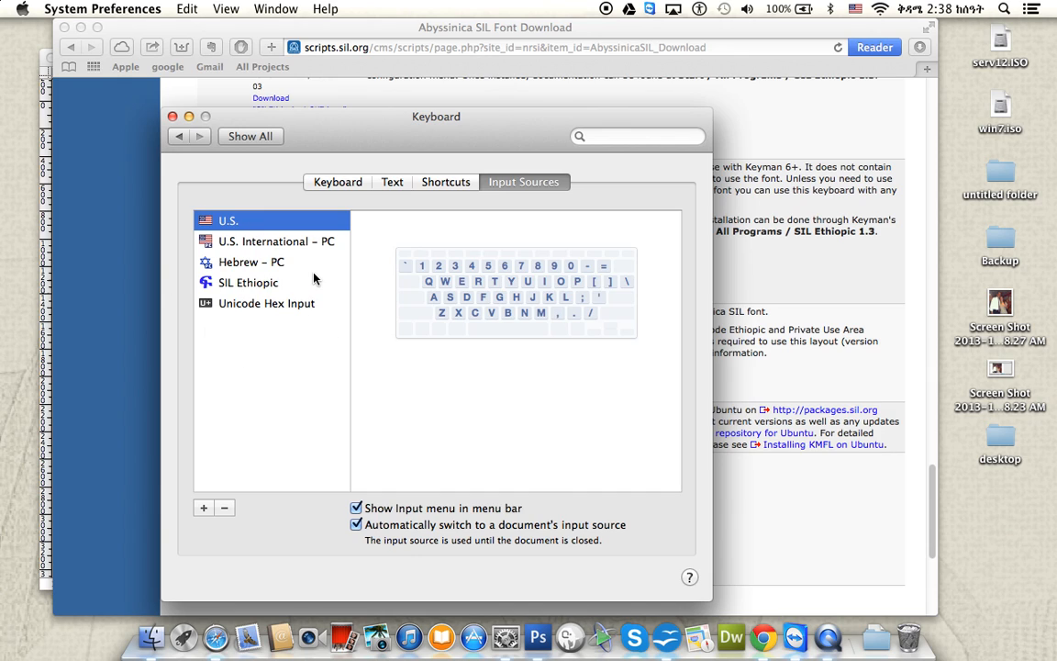
pyautogui.moveTo(193, 104)
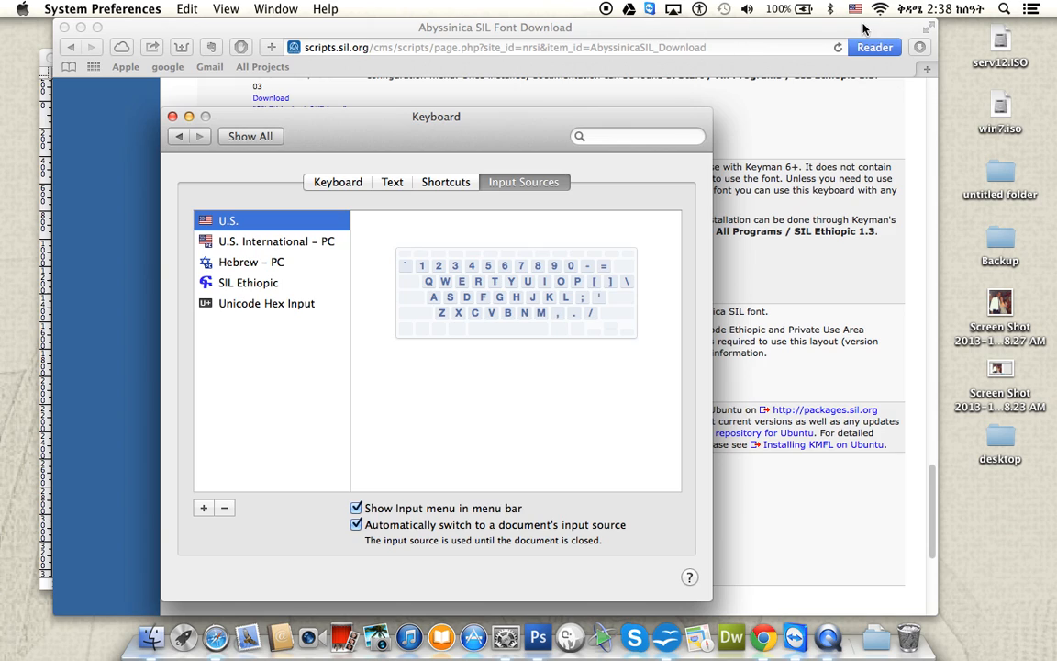
pyautogui.moveTo(849, 32)
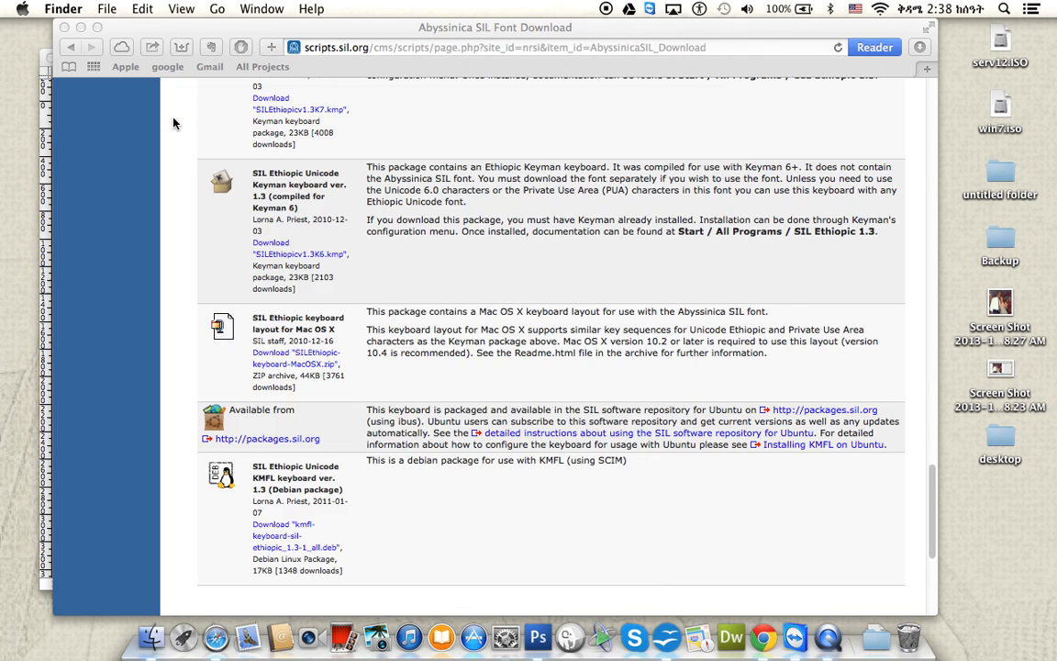
pyautogui.moveTo(667, 638)
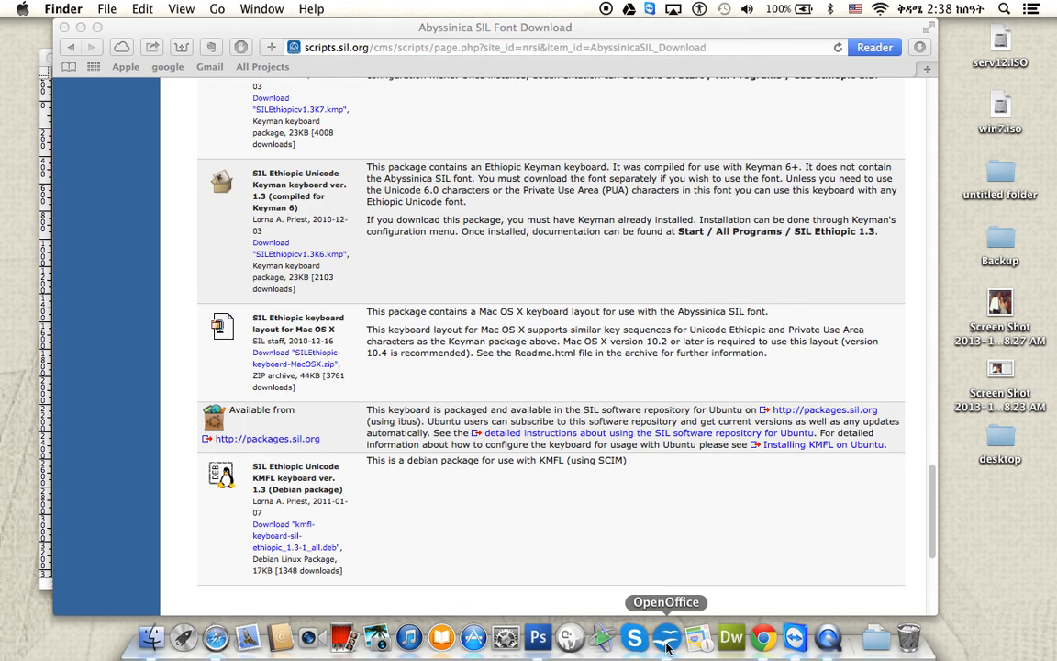
pyautogui.moveTo(545, 578)
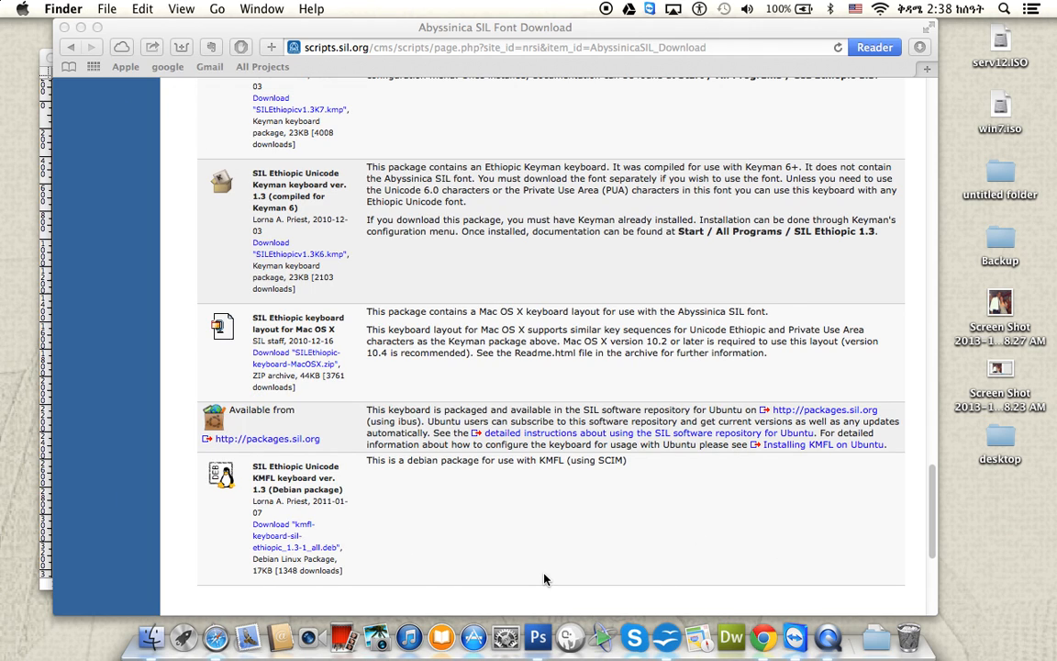
# Launch OpenOffice from the Dock and create a blank Writer text document
pyautogui.click(666, 636)
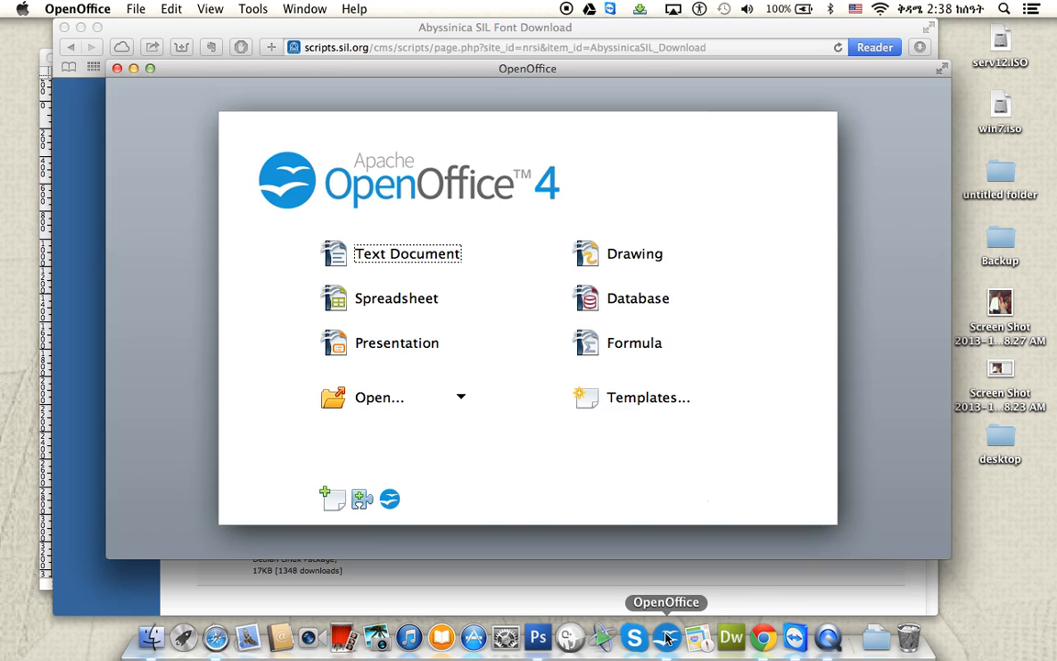
pyautogui.click(407, 253)
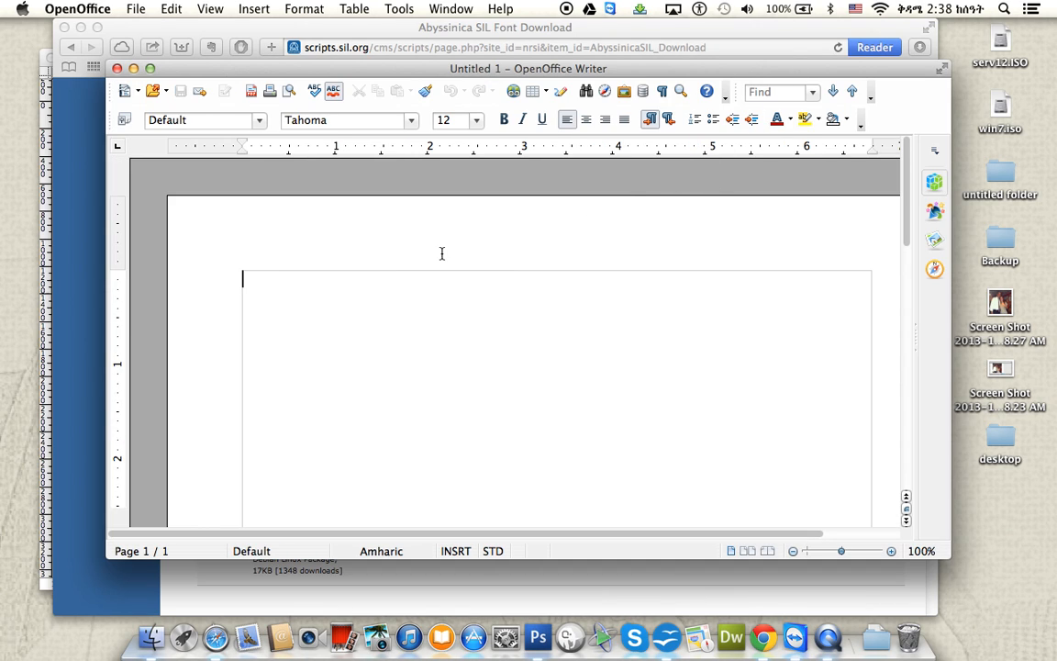
# Type test letters, switch to SIL Ethiopic input, then type ሀ and ቀ
pyautogui.write('hkjhfdkjhf')
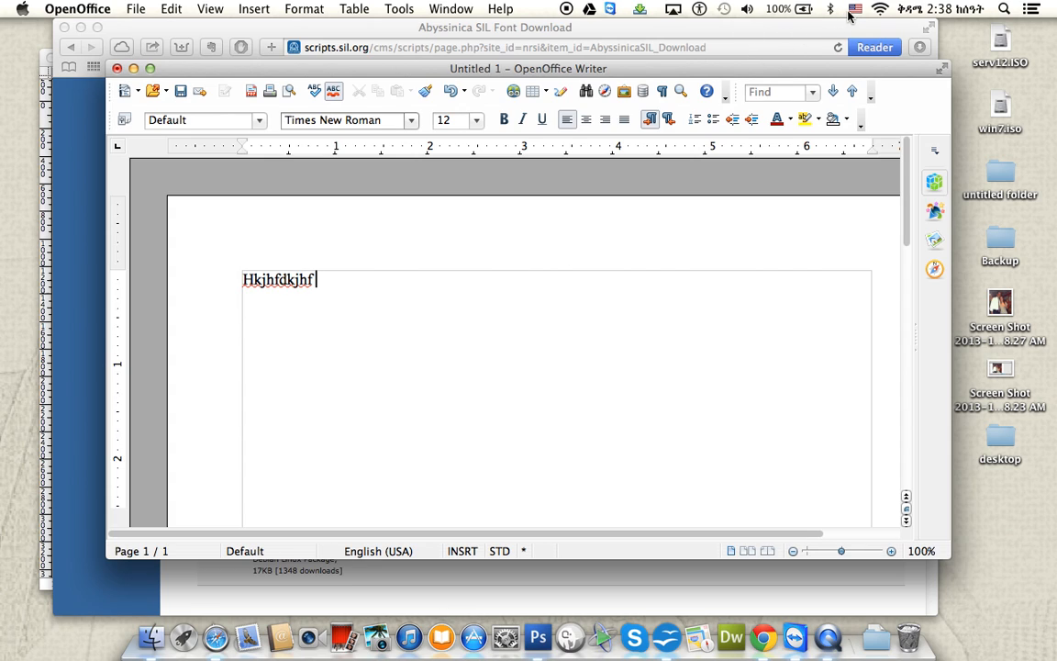
pyautogui.click(855, 8)
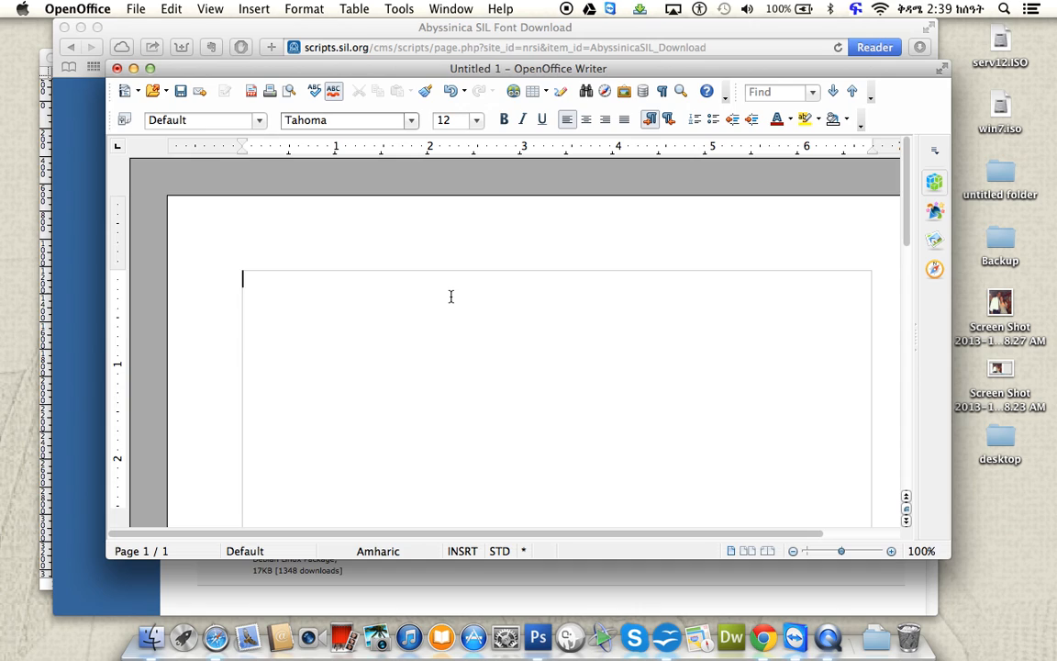
pyautogui.write('ሀ')
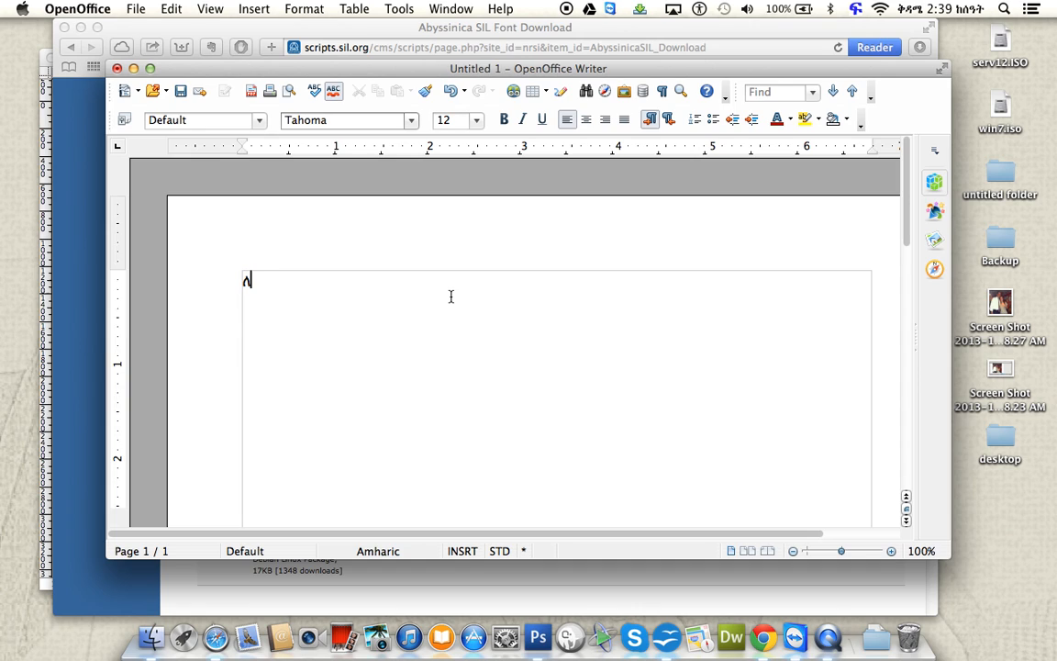
pyautogui.write('ቀ')
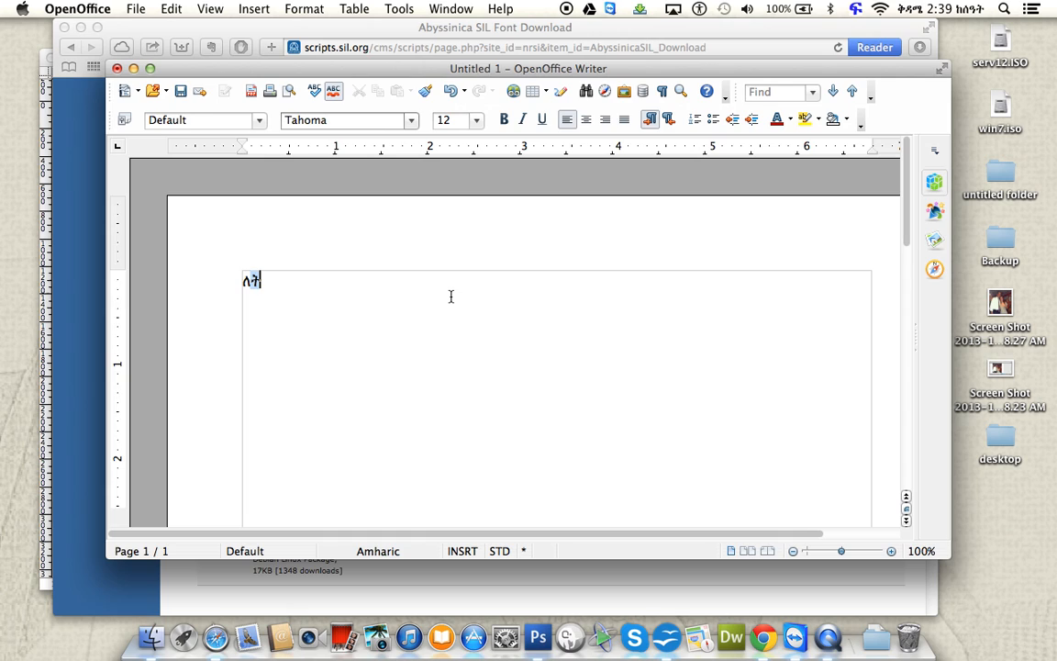